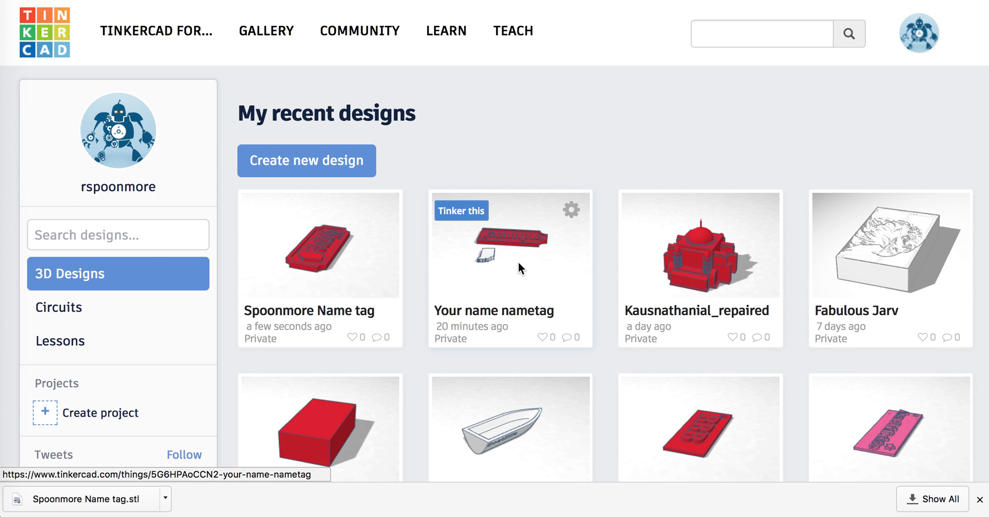
mouse_move(537, 137)
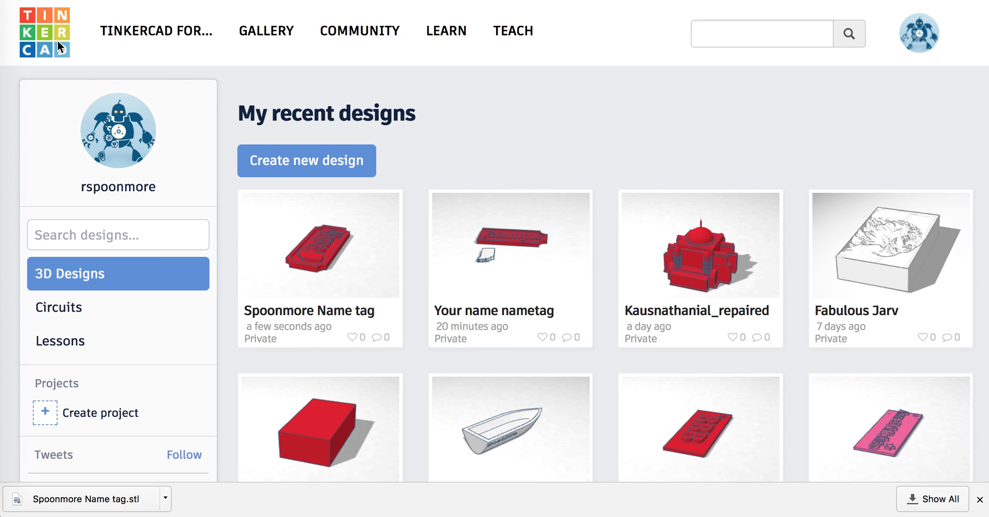
mouse_move(59, 47)
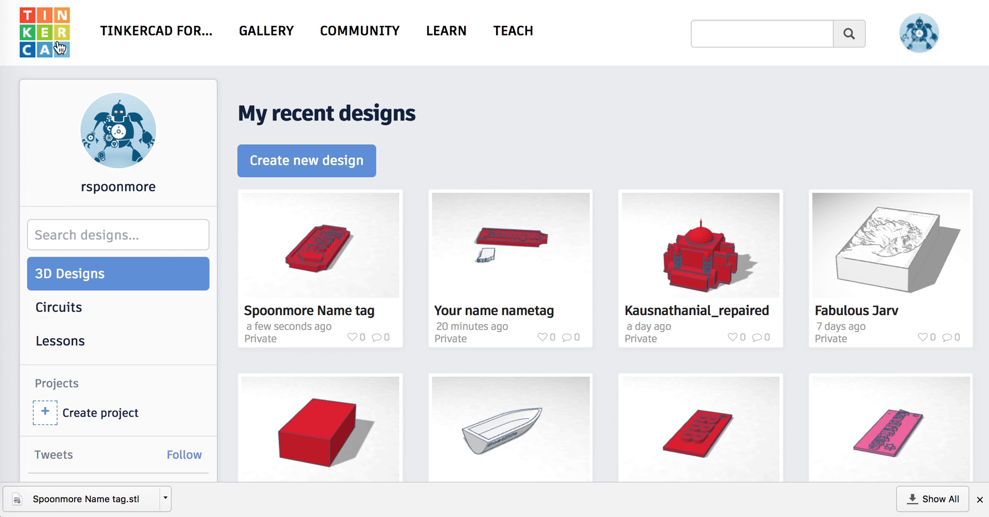
mouse_move(202, 164)
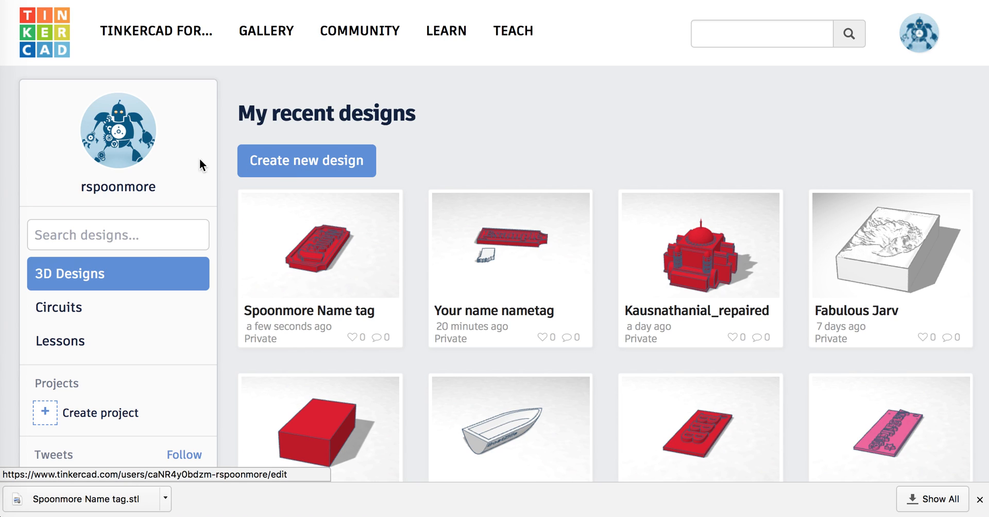
Start a new blank Tinkercad design from the dashboard
click(306, 161)
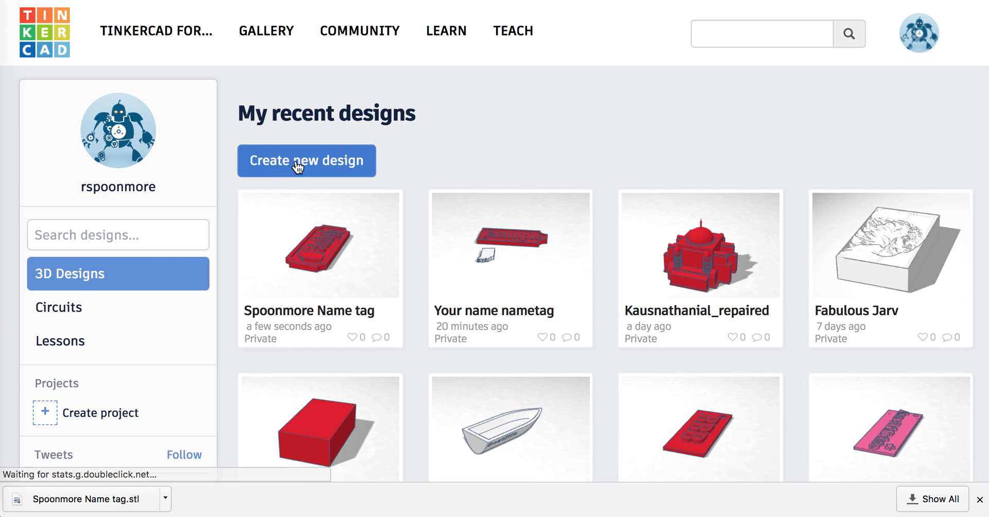
click(306, 161)
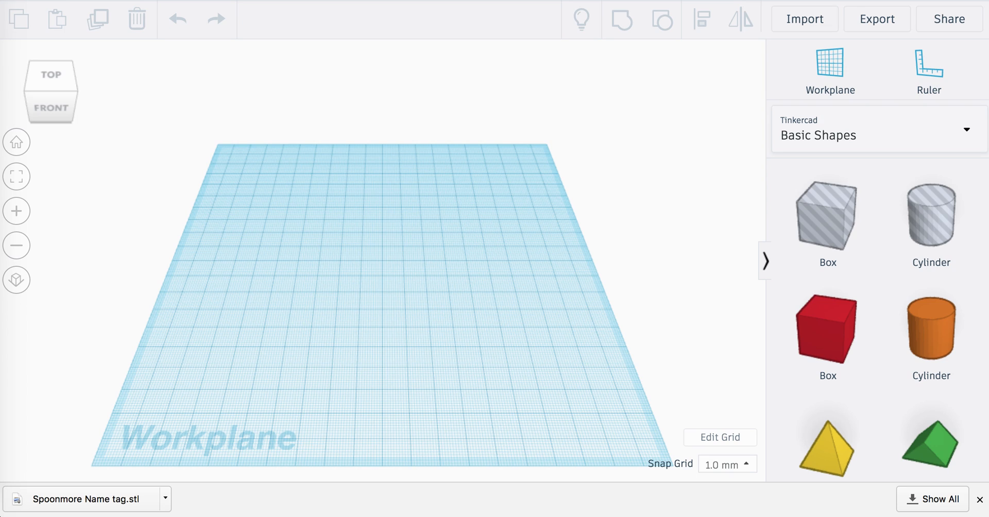
mouse_move(216, 19)
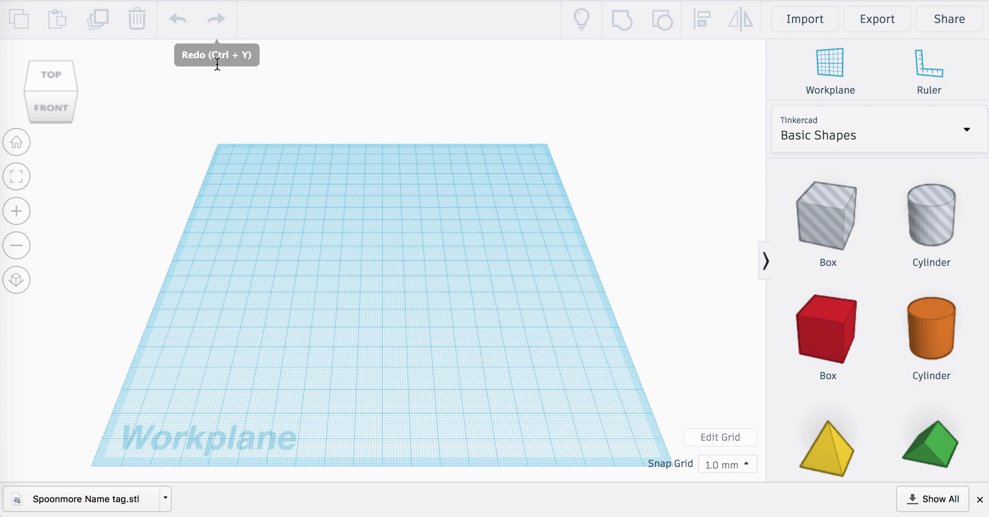
mouse_move(794, 112)
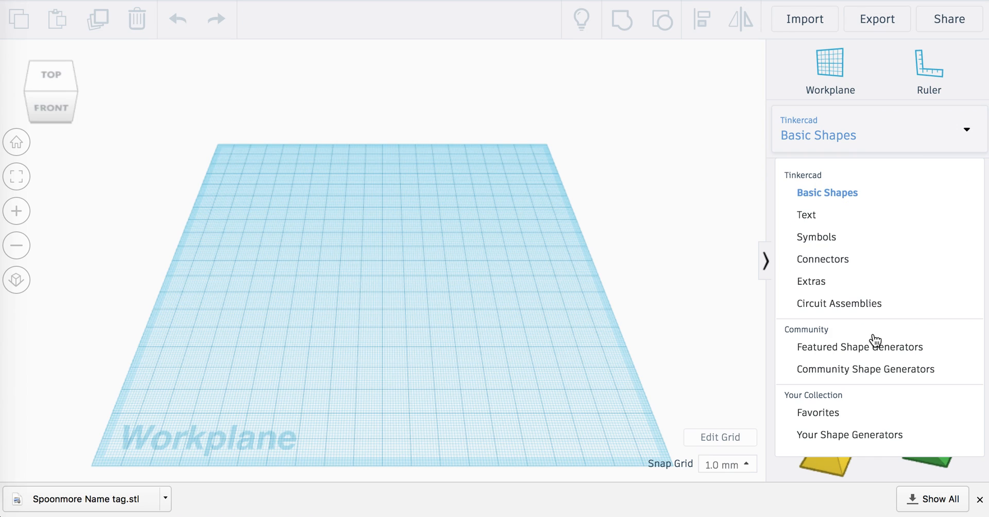
Place a BoatHull1 from the Featured Shape Generators and set its length to 140
click(859, 347)
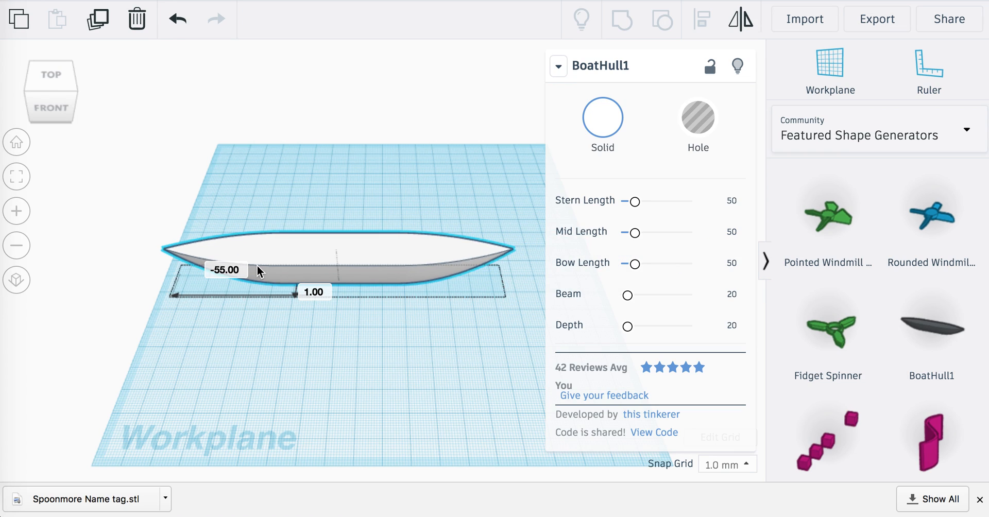
drag(259, 271, 333, 342)
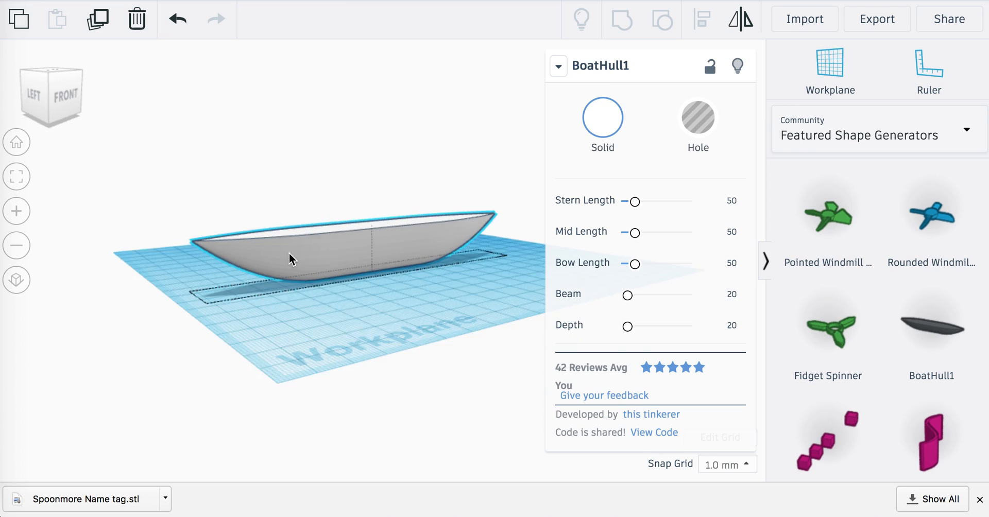
drag(291, 259, 262, 289)
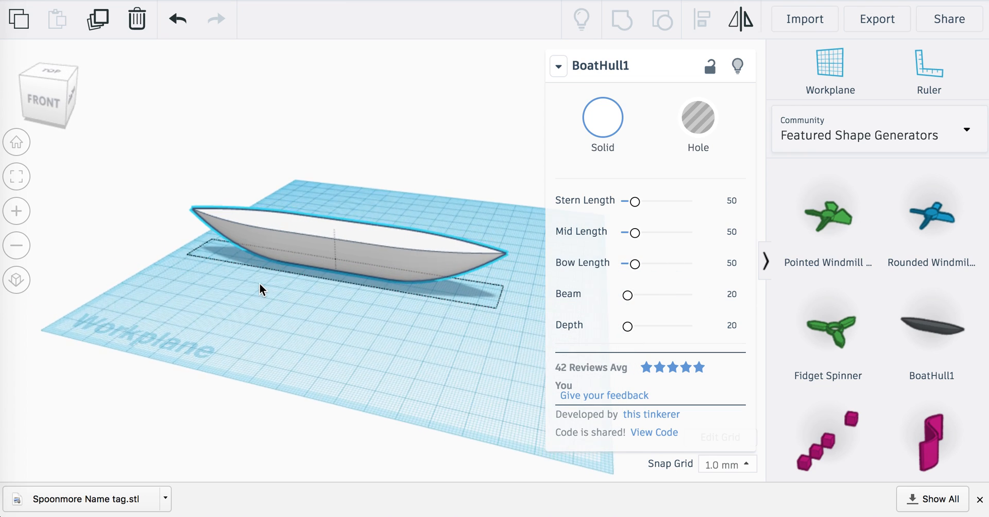
click(315, 240)
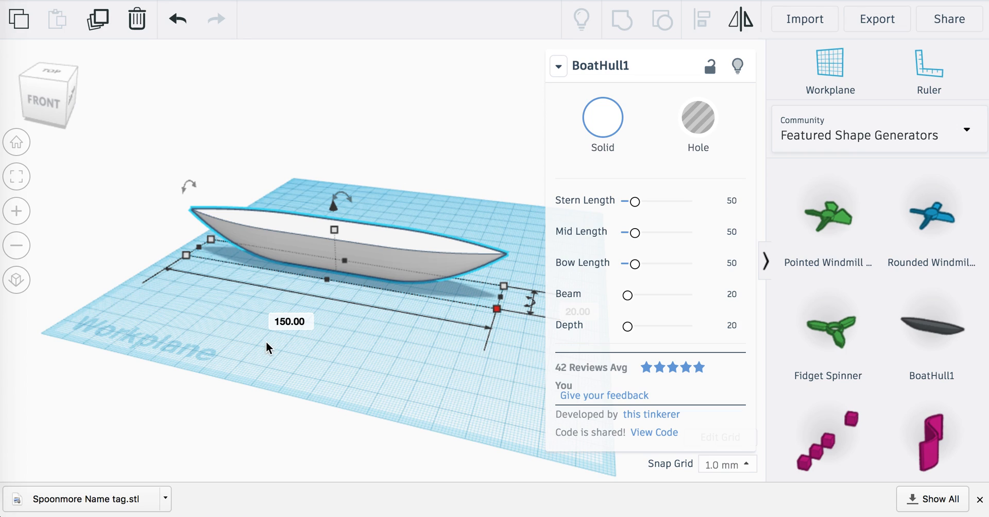
click(291, 321)
text(100)
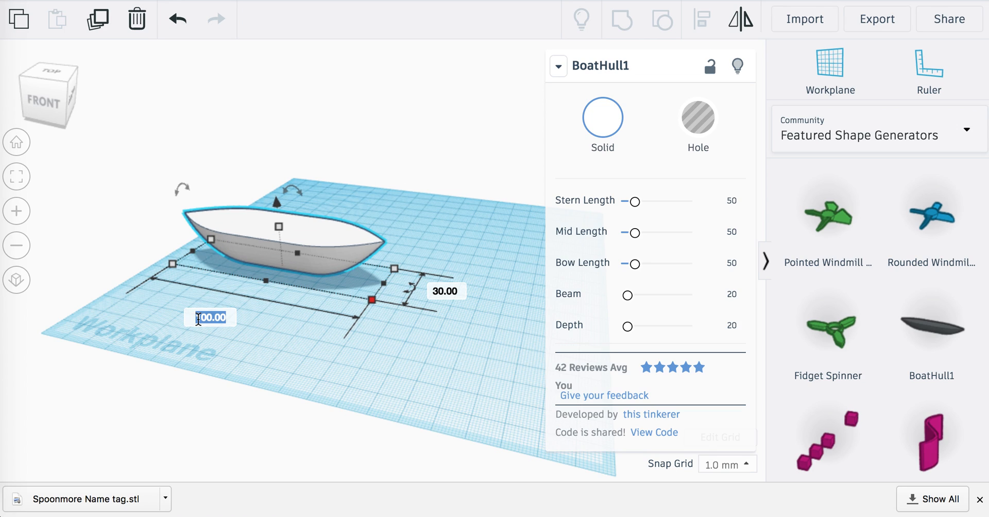
text(140)
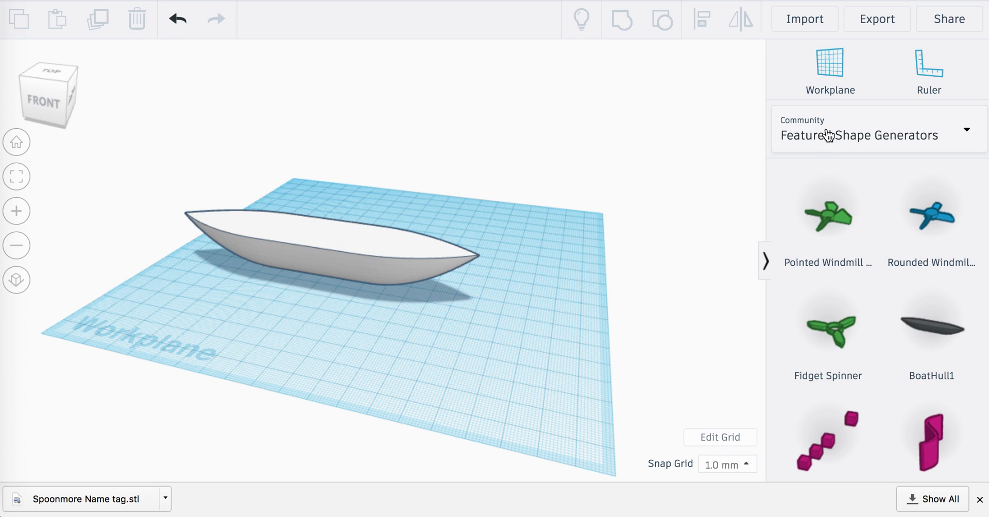
Stretch a hole box from Basic Shapes over the hull's rear and group to cut a square stern
click(877, 129)
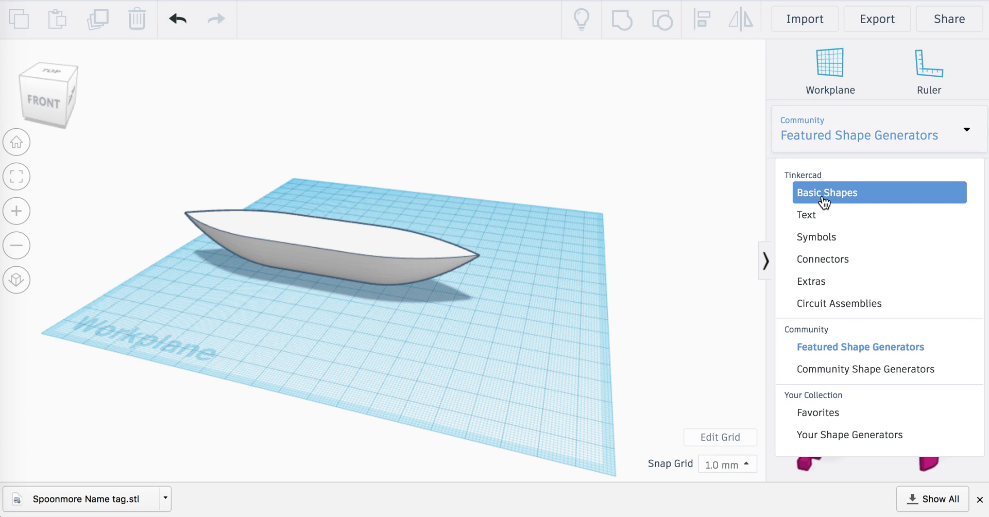
click(828, 193)
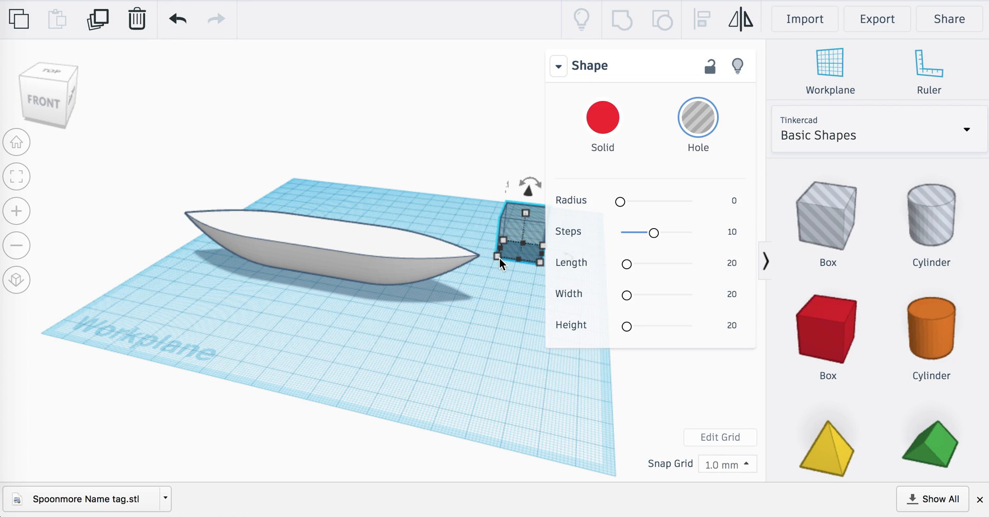
drag(502, 264, 526, 342)
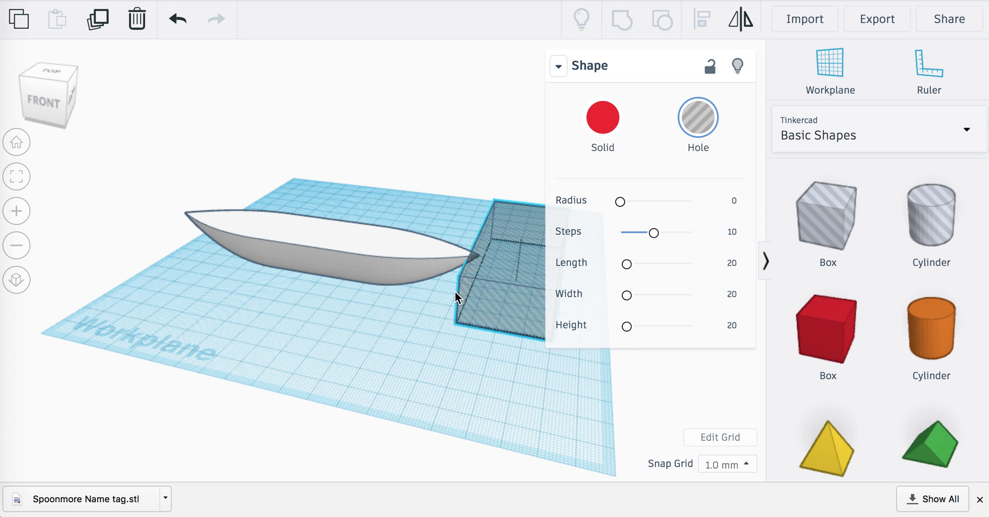
drag(499, 283, 398, 291)
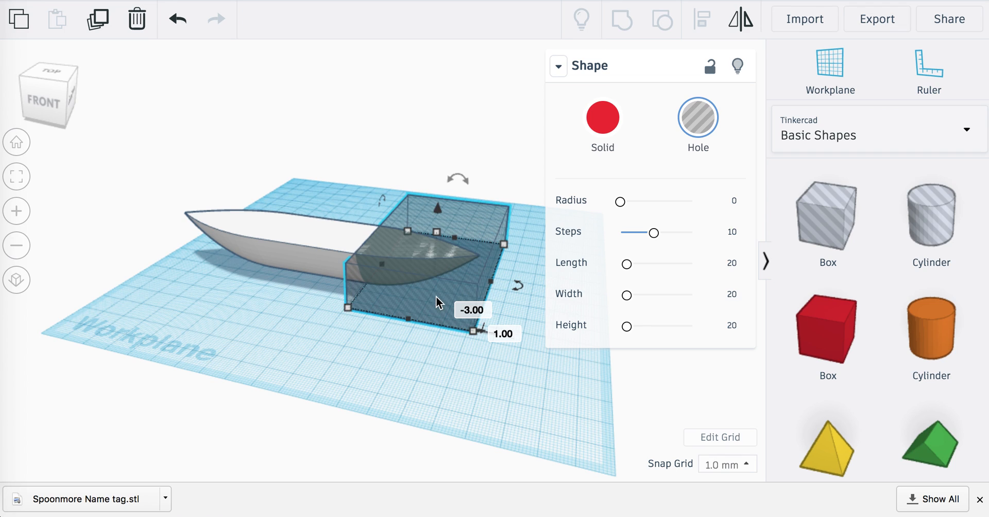
mouse_move(384, 260)
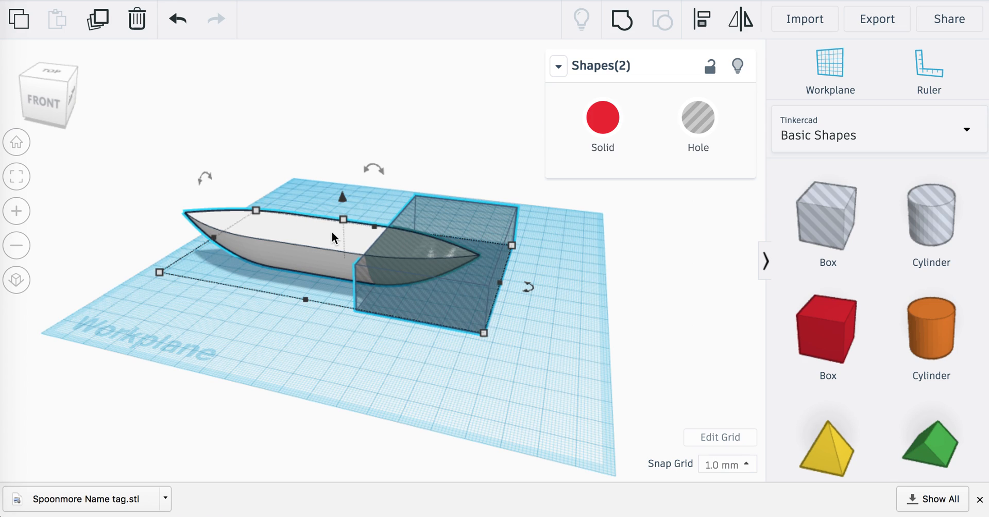
mouse_move(622, 21)
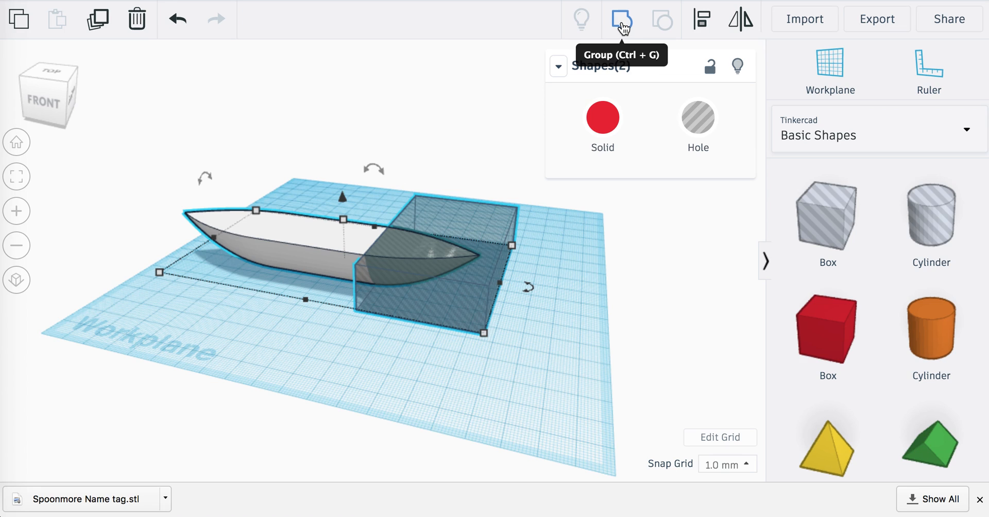
click(620, 19)
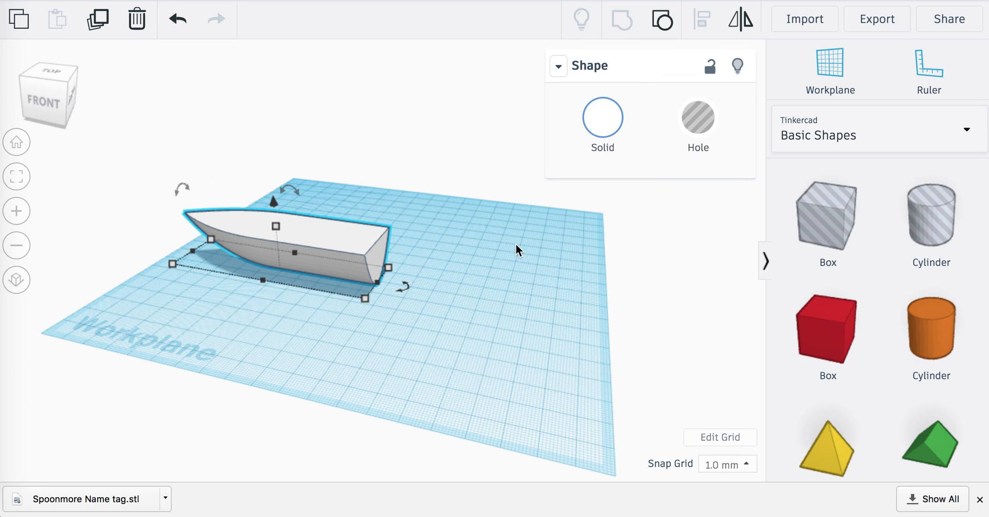
mouse_move(521, 267)
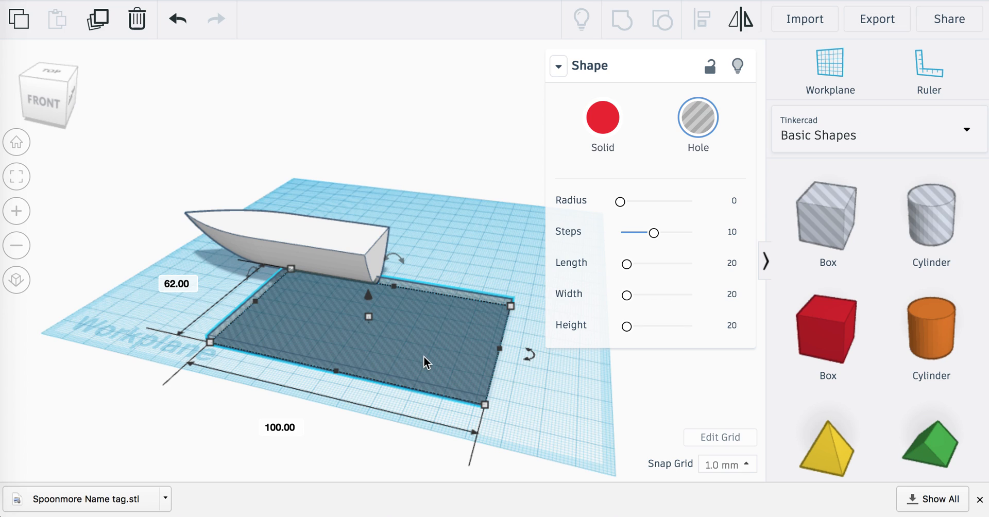
Move the second hole box under the hull to flatten its bottom
drag(424, 361, 359, 295)
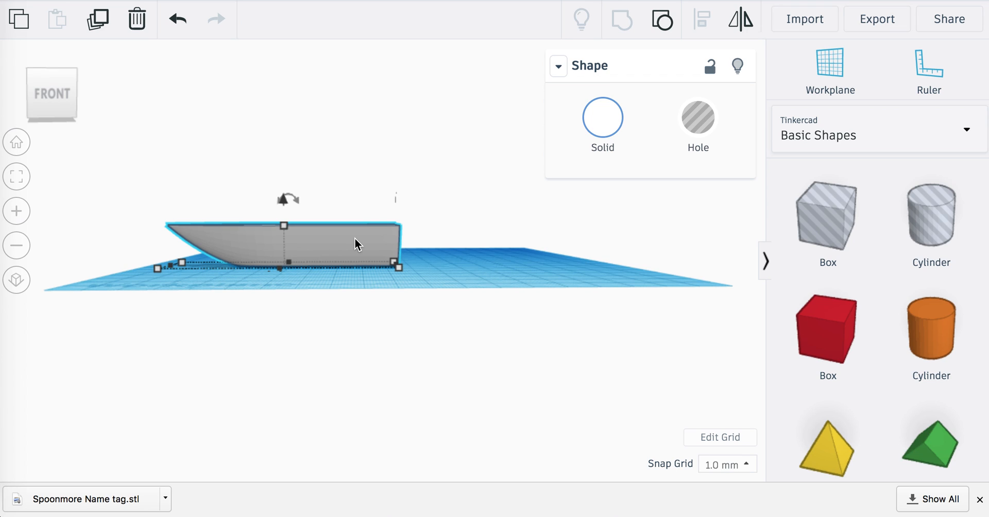
mouse_move(467, 247)
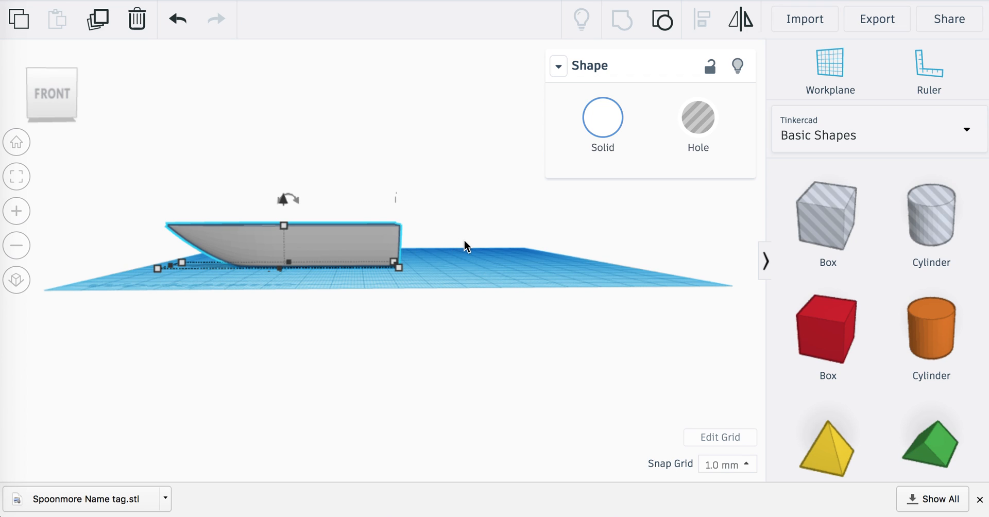
mouse_move(477, 241)
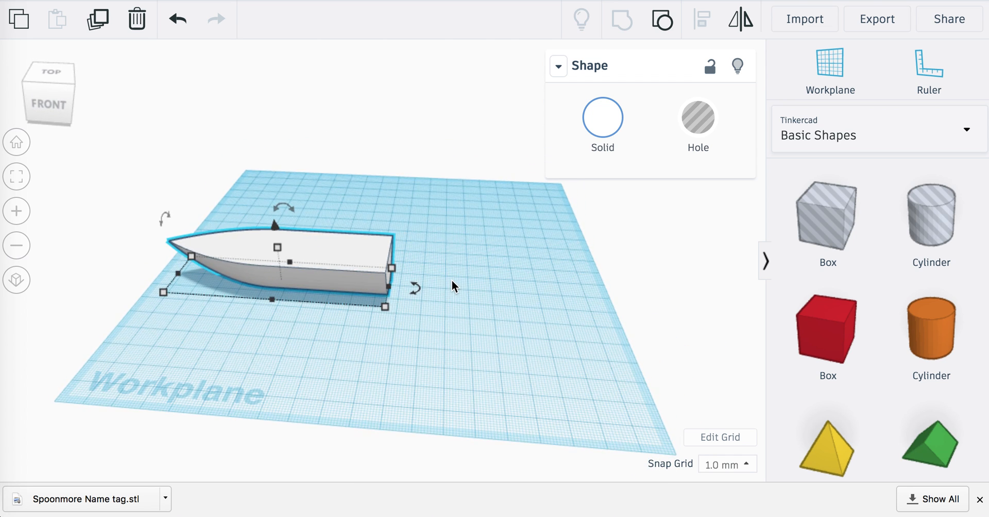
mouse_move(675, 283)
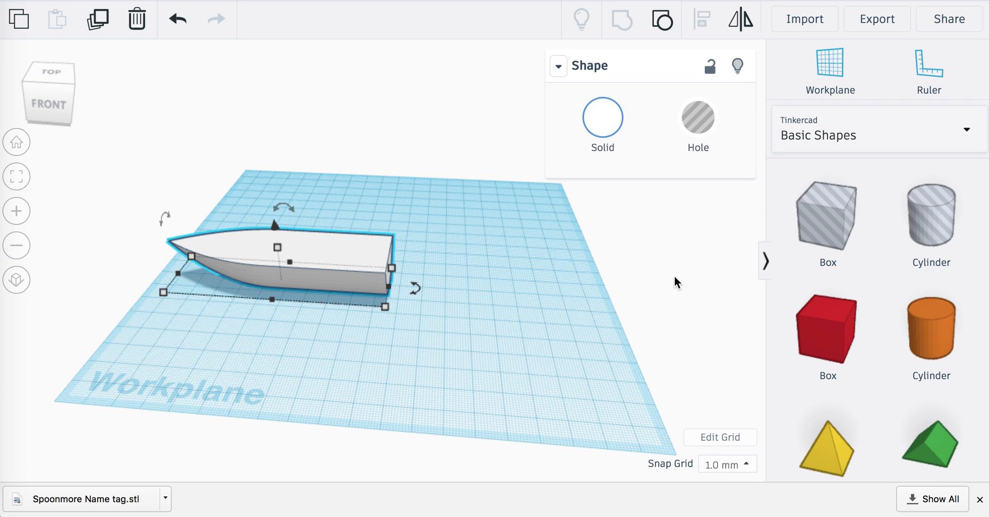
mouse_move(564, 283)
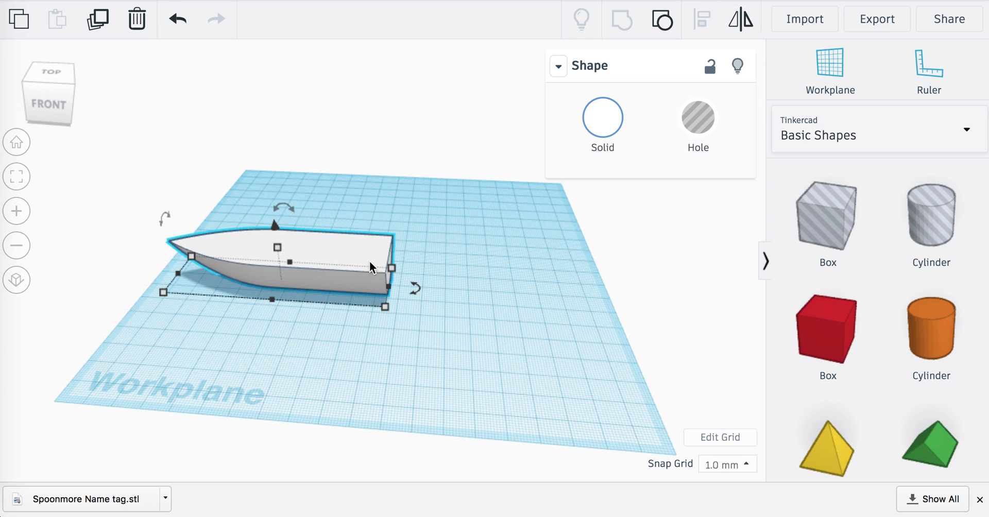
mouse_move(321, 248)
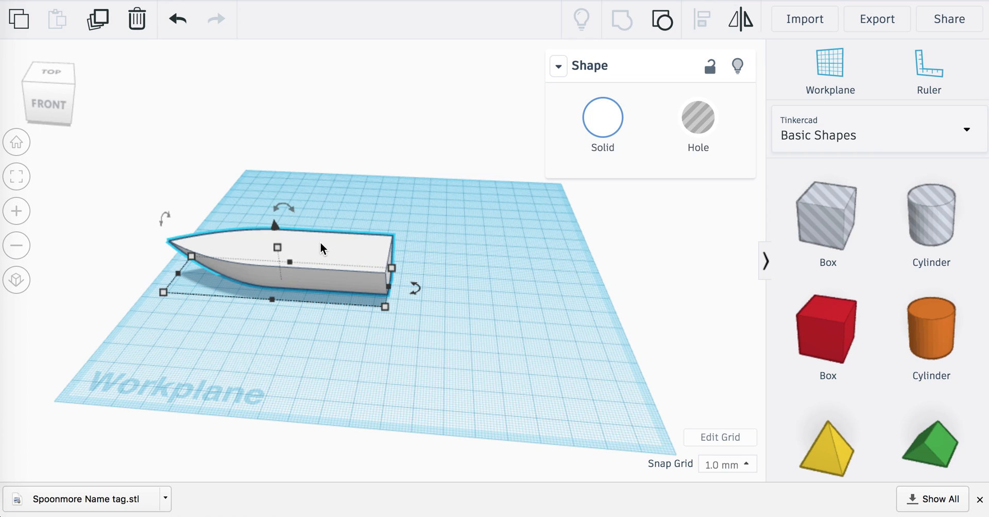
Duplicate the hull and resize the copy narrower to serve as the inner cavity
drag(272, 225, 338, 206)
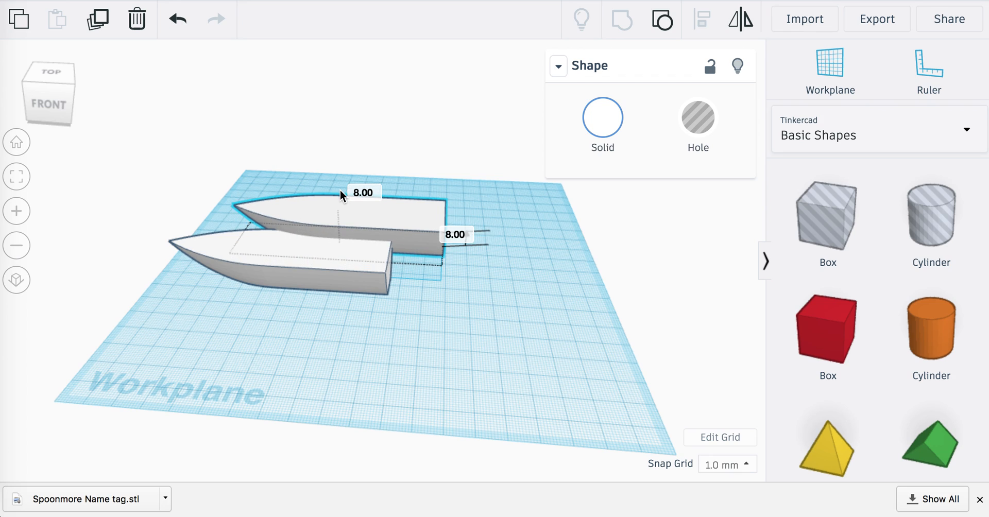
drag(363, 193, 442, 268)
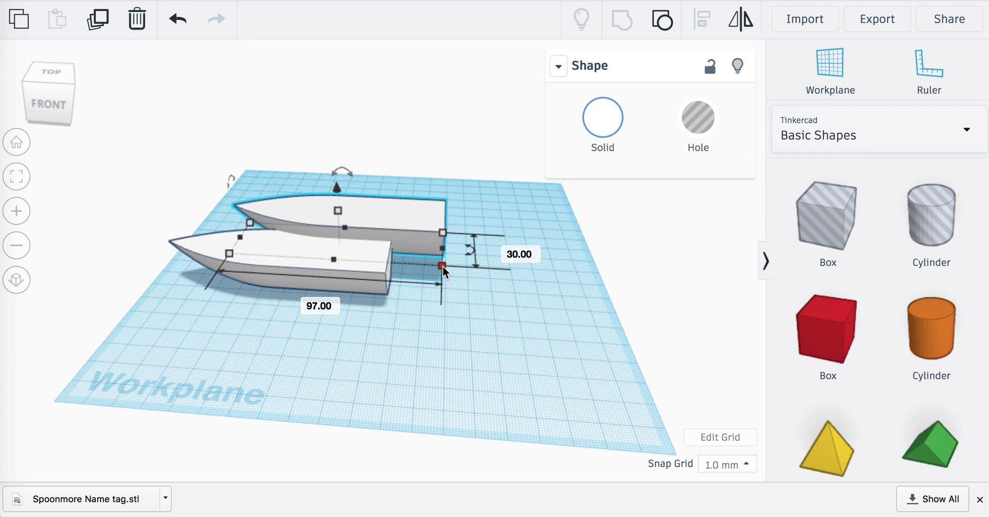
click(520, 255)
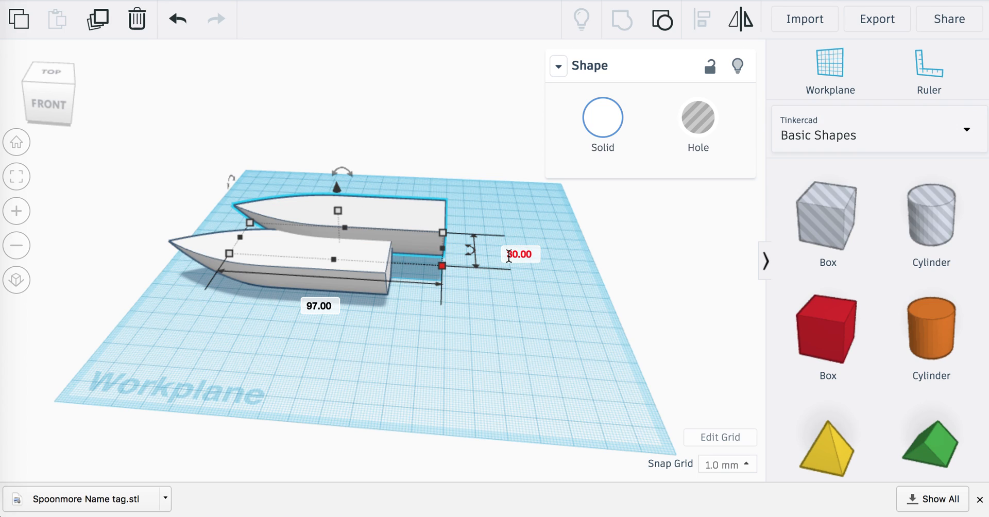
click(516, 250)
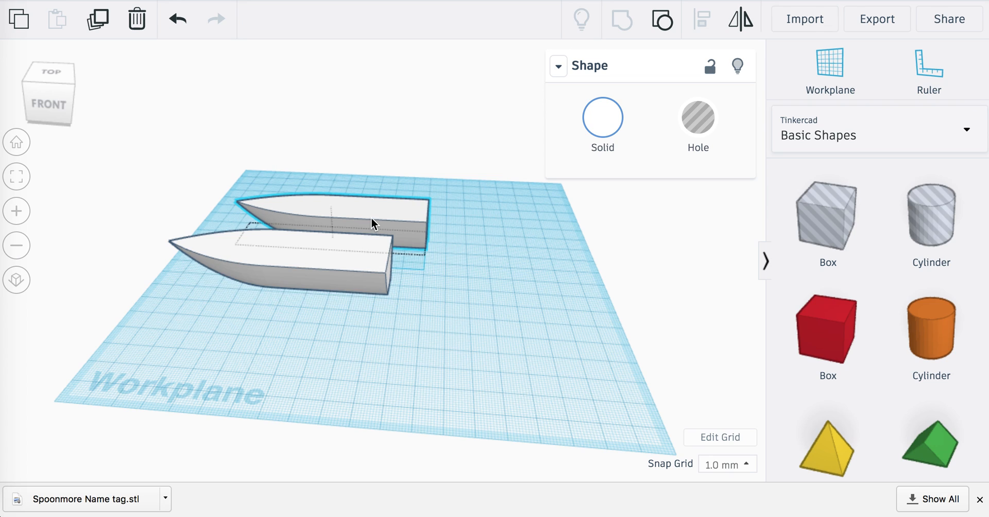
Make the inner hull copy a hole and group it with the outer hull to hollow it out
click(697, 118)
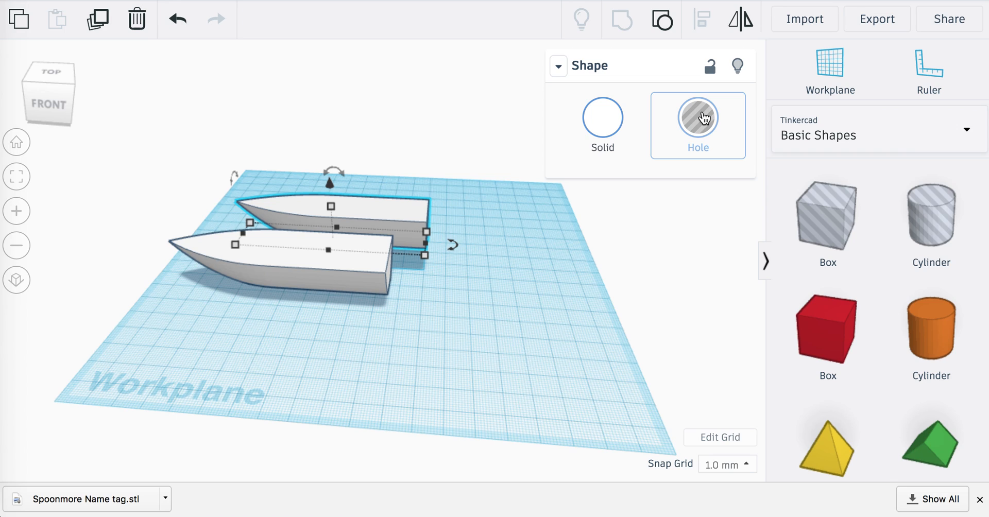
click(697, 120)
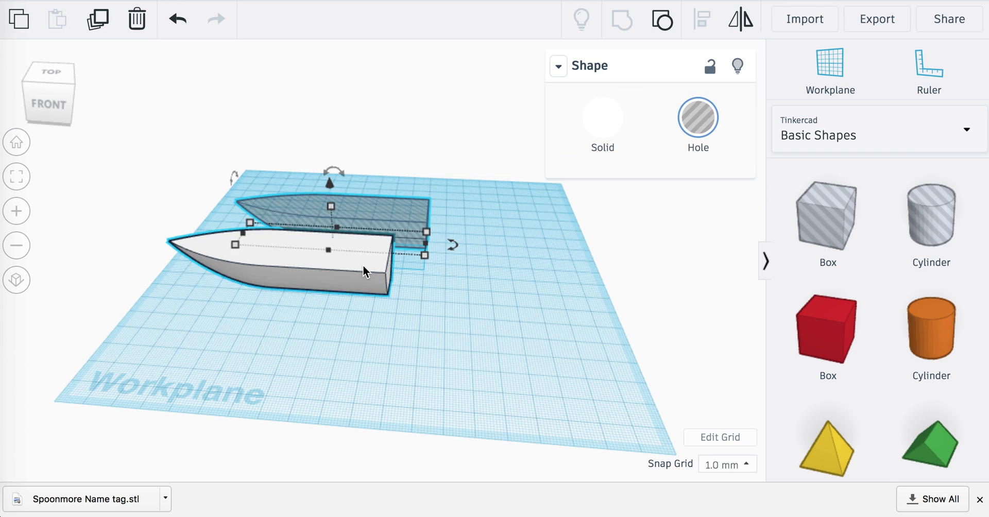
click(663, 18)
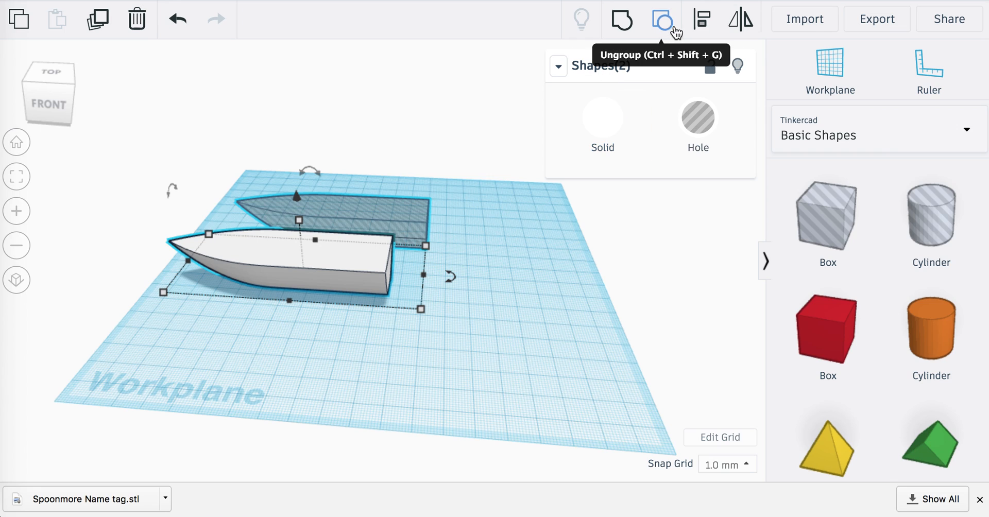
click(661, 19)
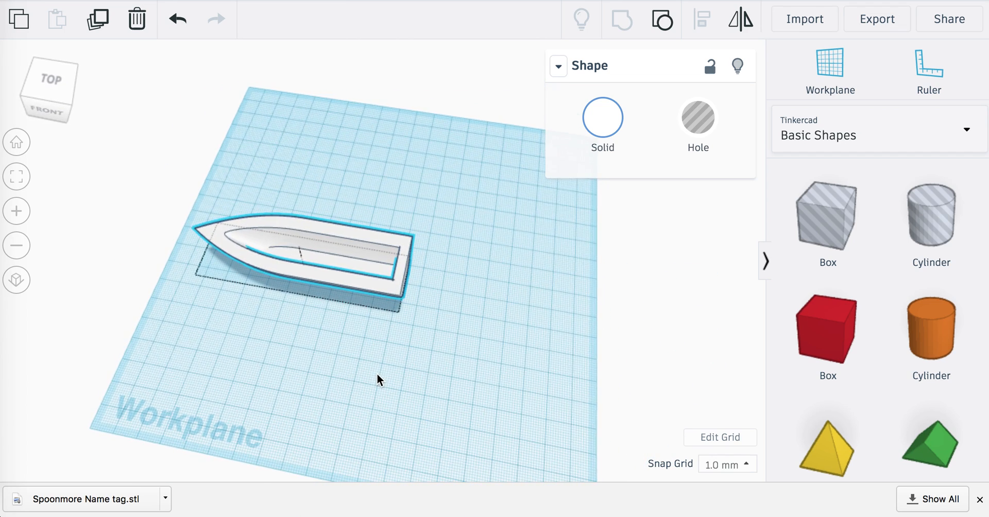
Add a cylinder behind the hull and slim it to an 8 mm thick mast
click(303, 253)
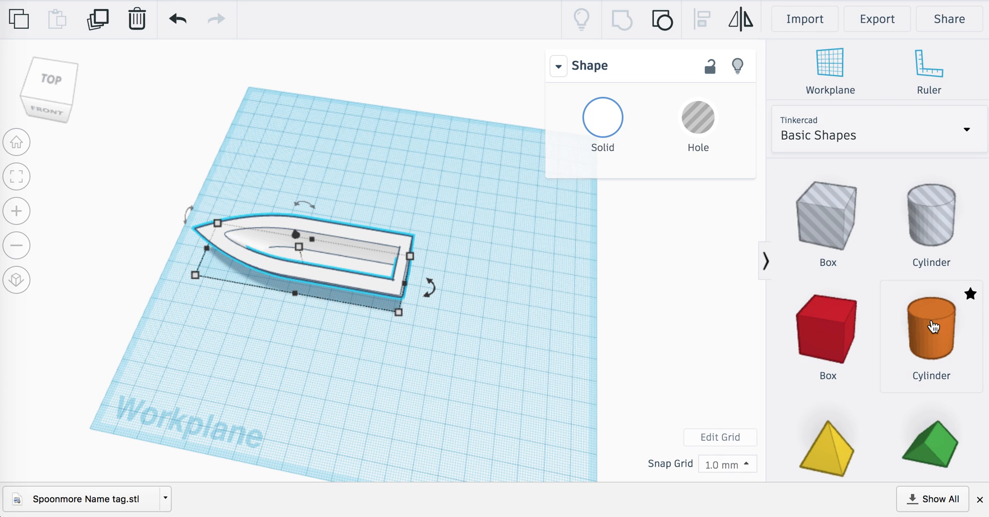
click(929, 327)
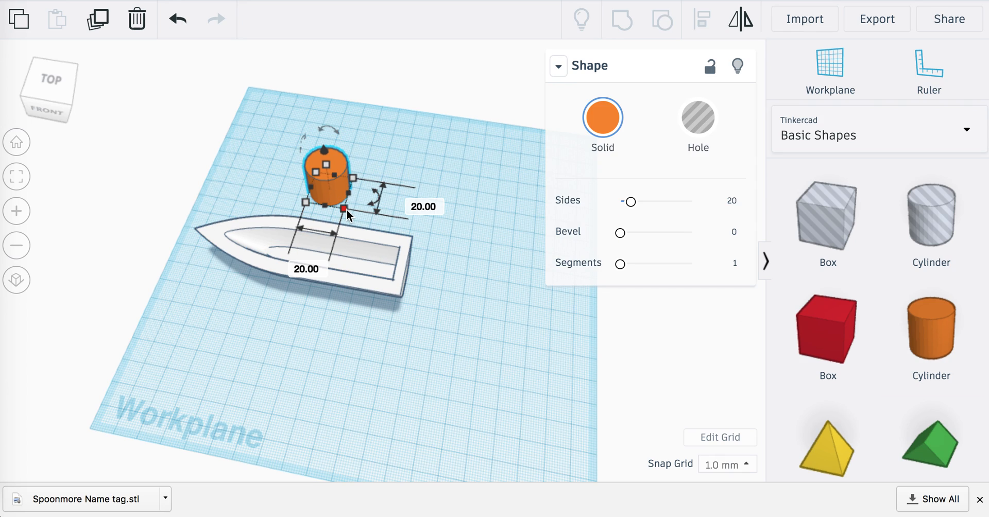
drag(344, 209, 328, 194)
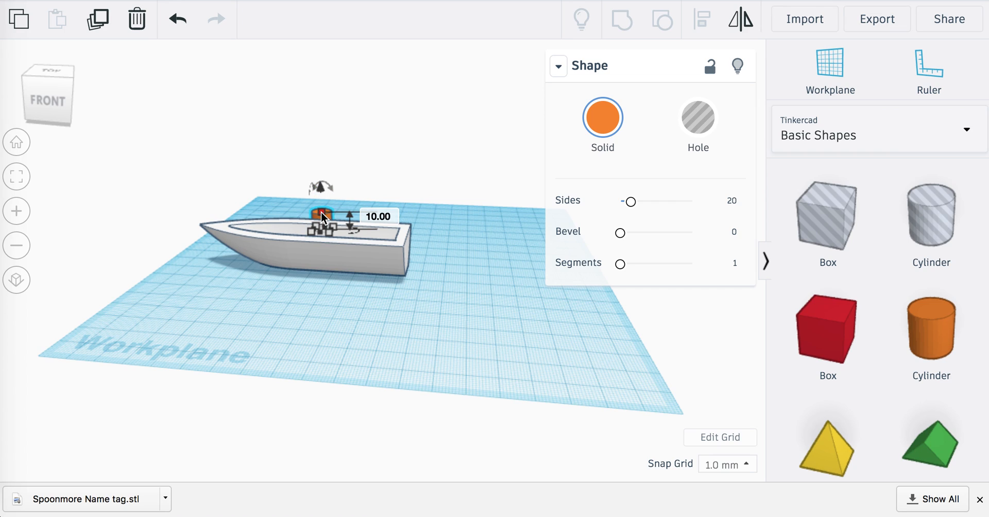
drag(322, 208, 315, 115)
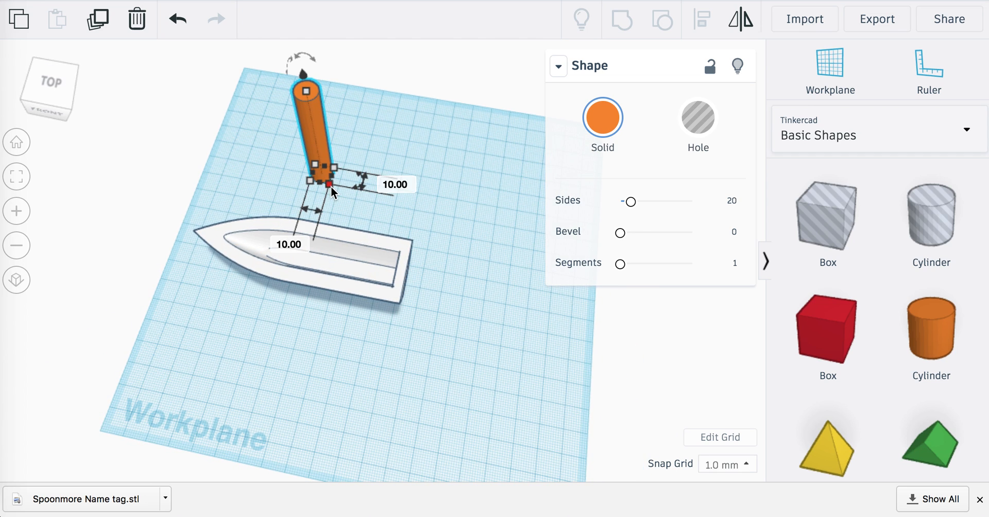
drag(333, 178, 328, 176)
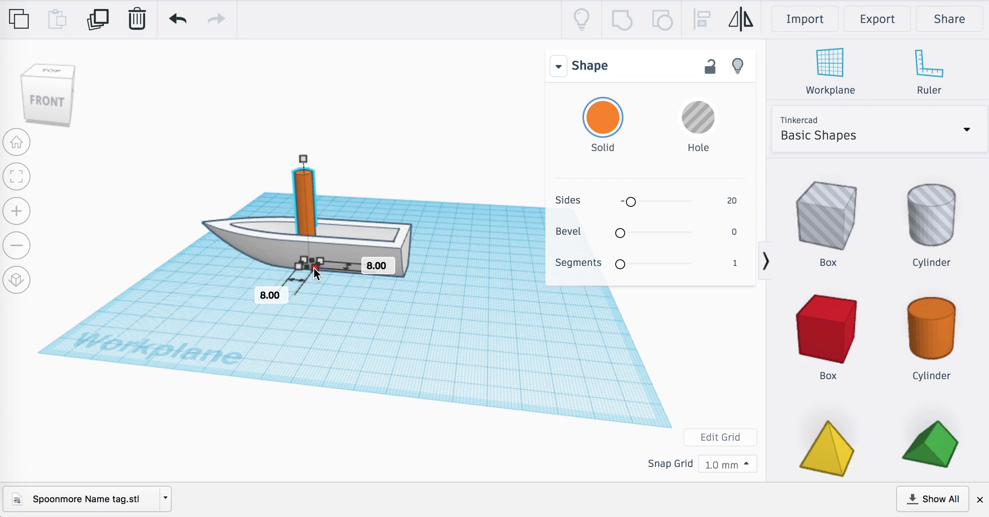
Move the mast inside the hull and stretch it to 70 mm tall
drag(303, 263, 315, 272)
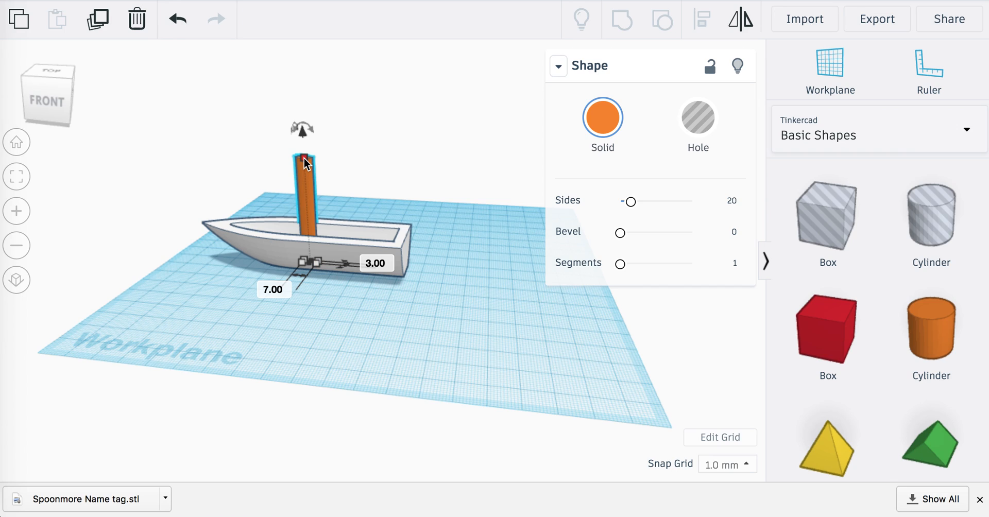
drag(305, 161, 305, 110)
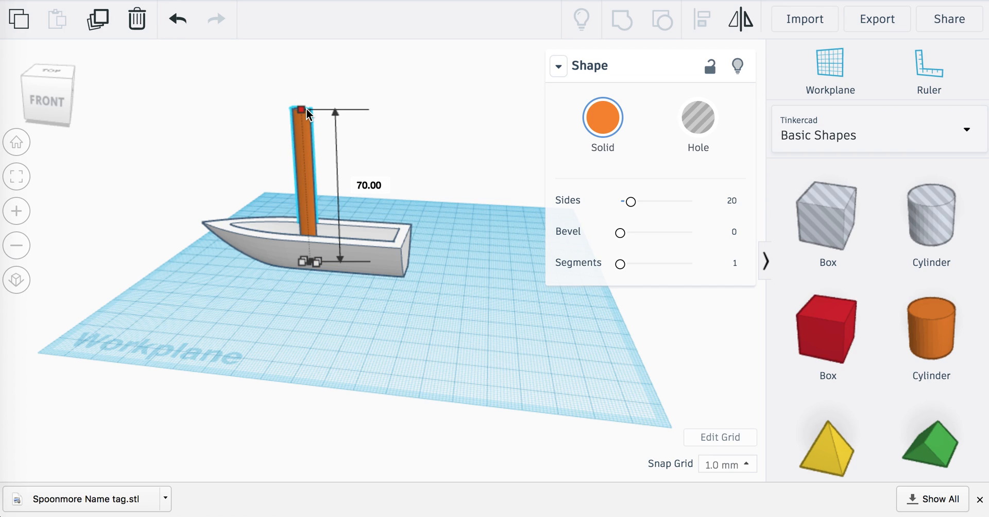
click(451, 277)
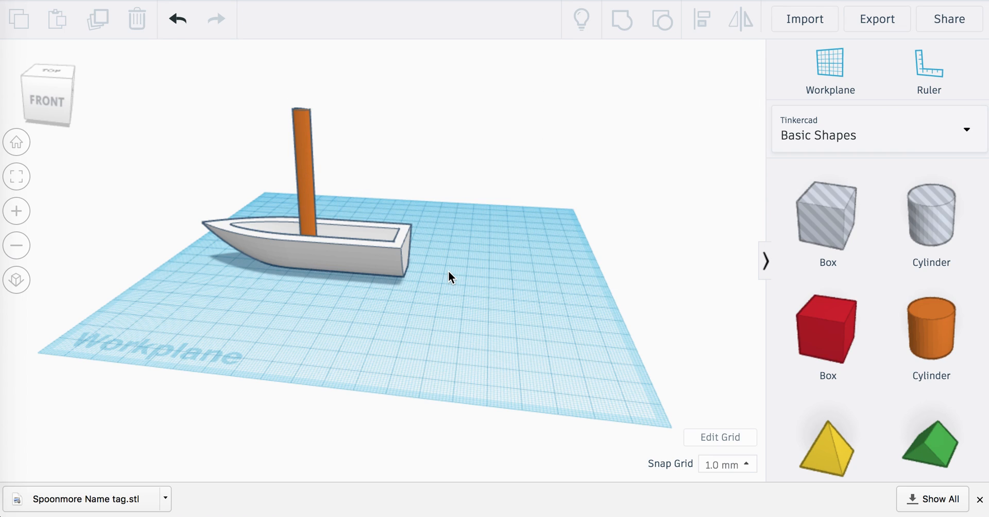
drag(454, 274, 432, 351)
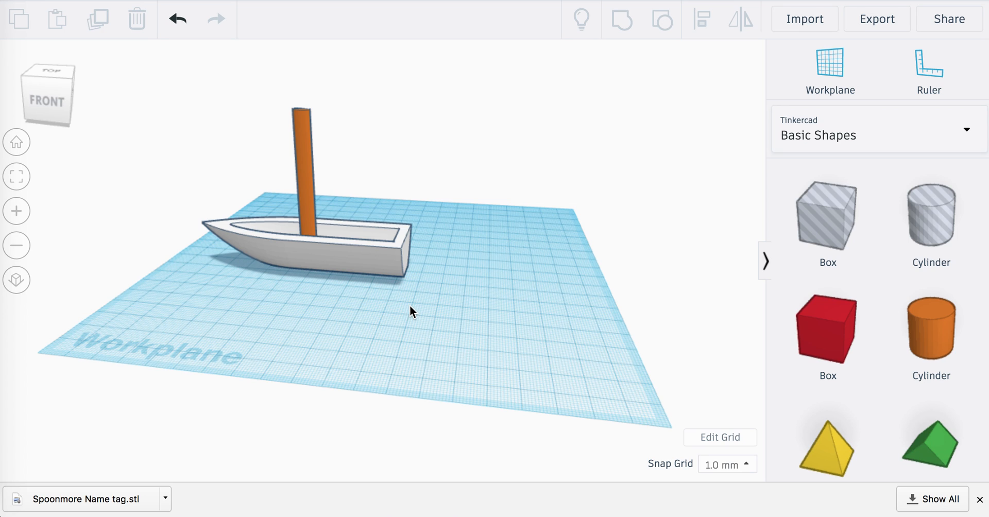
Centre the mast on the hull's centreline from a top view
drag(410, 311, 265, 378)
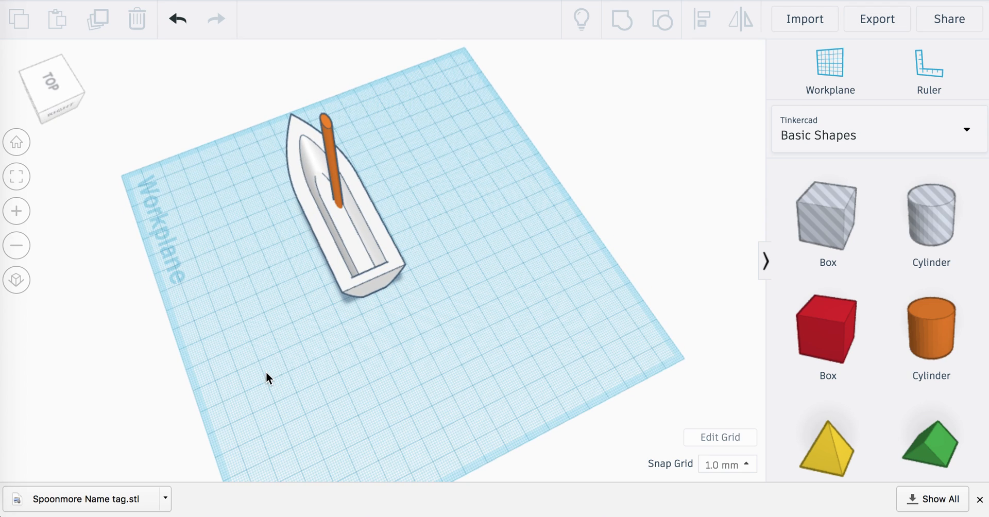
mouse_move(340, 176)
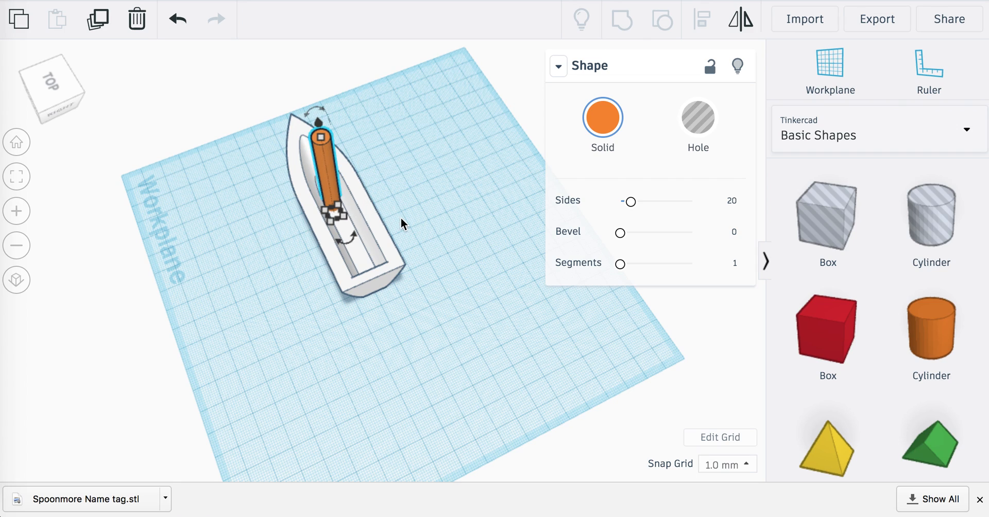
drag(404, 224, 385, 301)
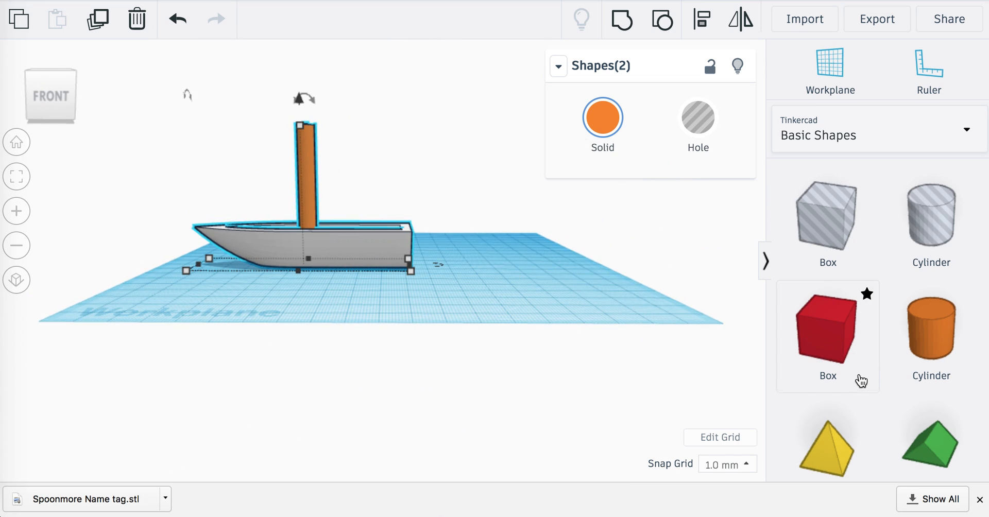
Scroll down the Basic Shapes panel to reach the Roof shape
scroll(down, 3)
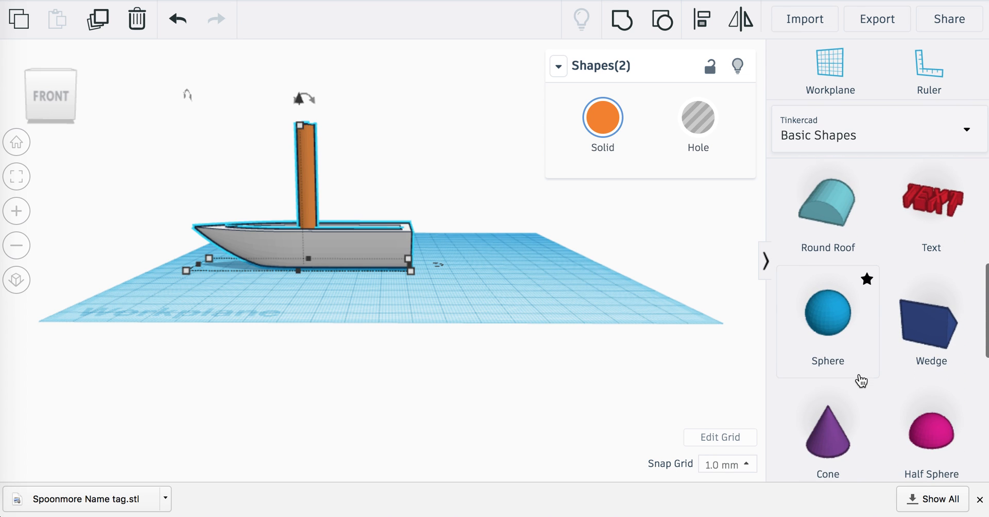
scroll(down, 3)
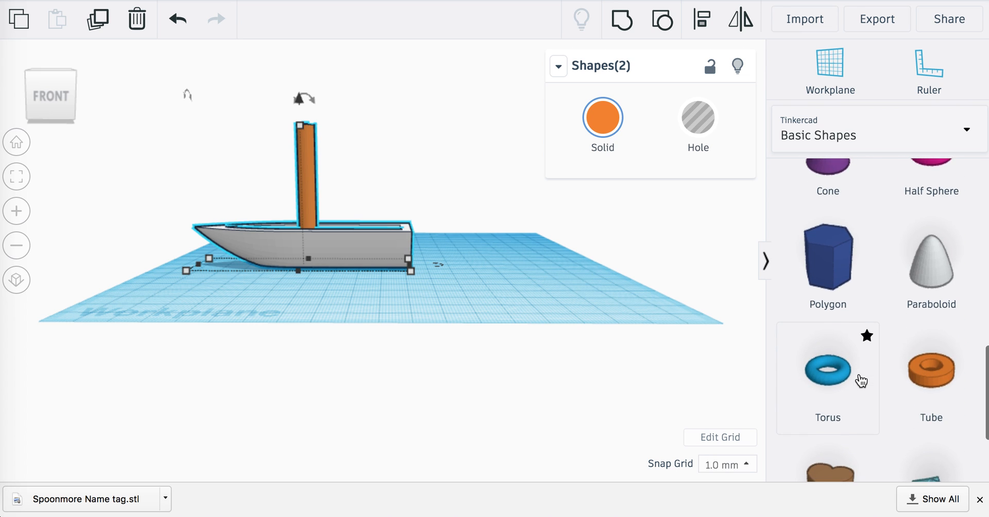
scroll(down, 3)
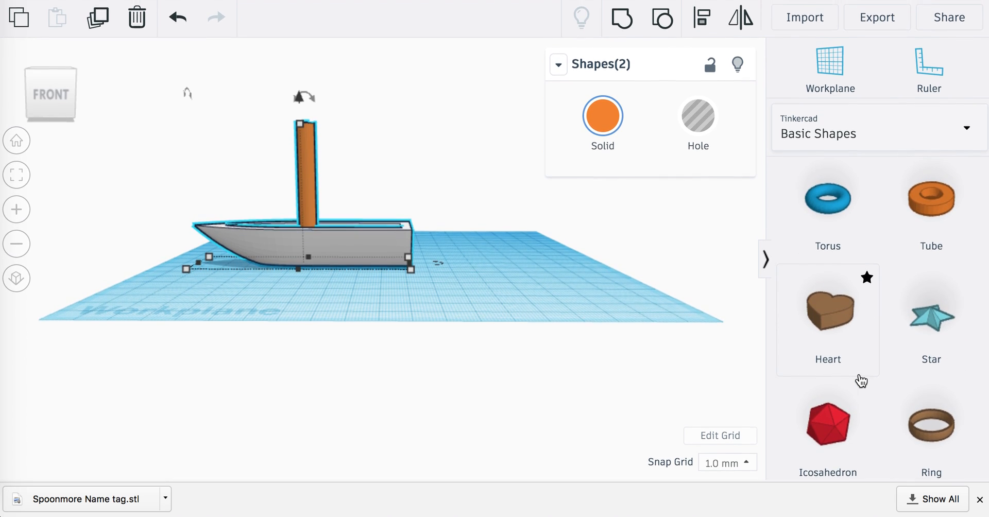
scroll(down, 3)
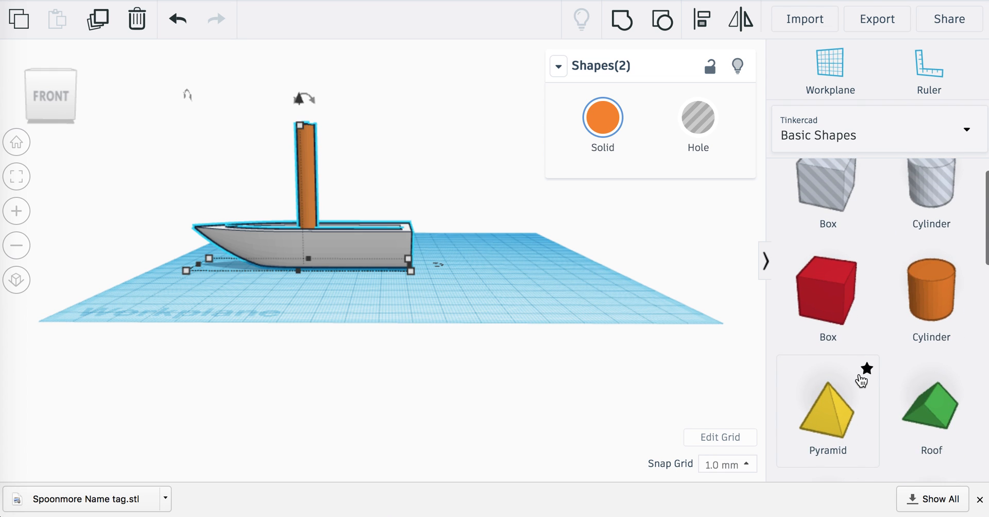
scroll(down, 3)
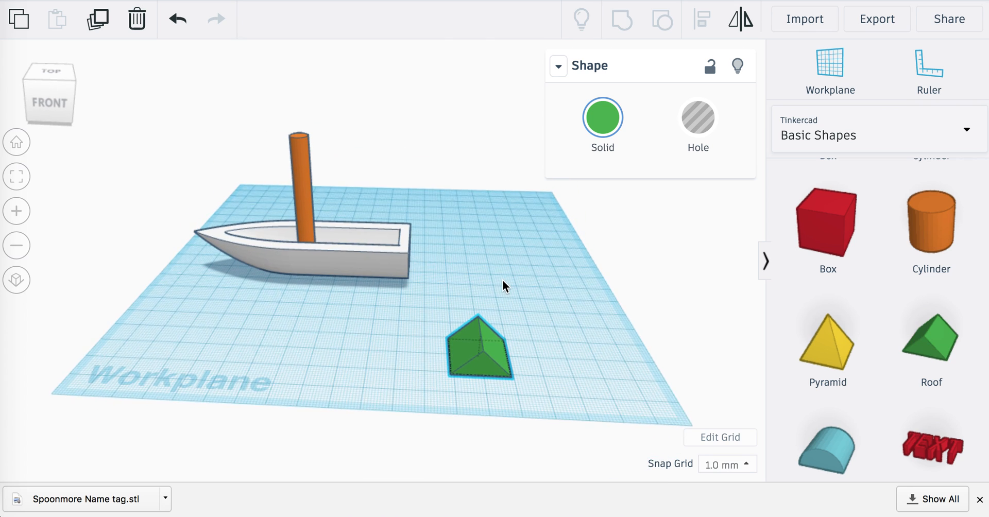
Reshape the roof into a 5 mm thick, 35 mm tall triangular sail
click(479, 352)
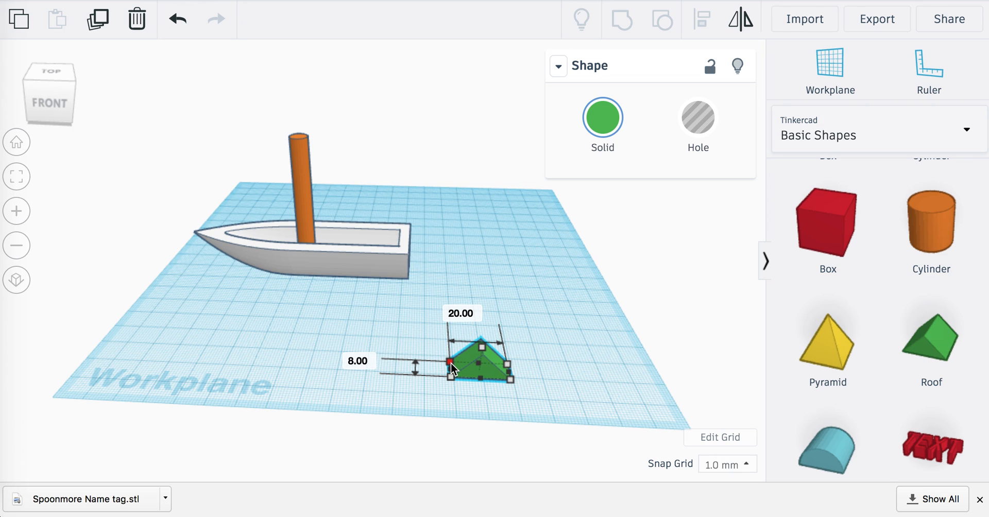
drag(451, 362, 450, 369)
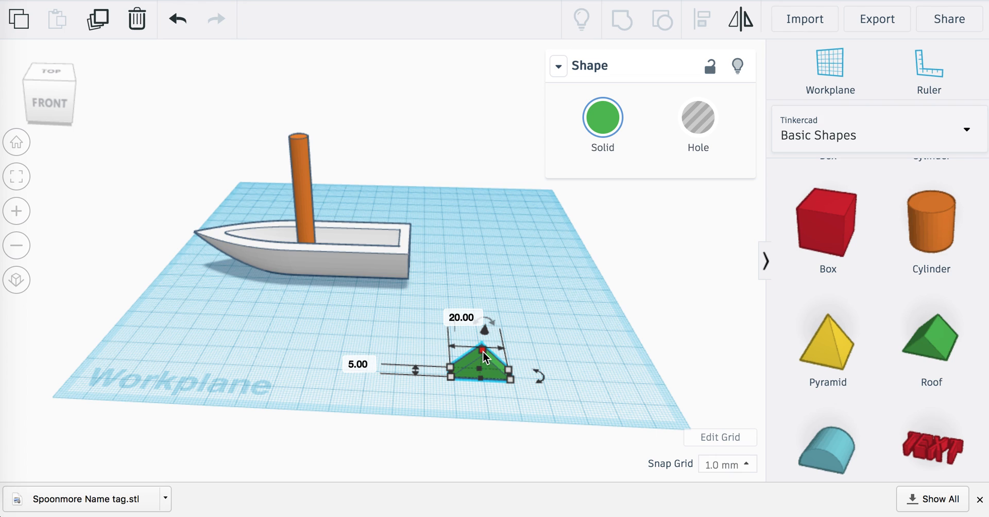
drag(483, 352, 489, 282)
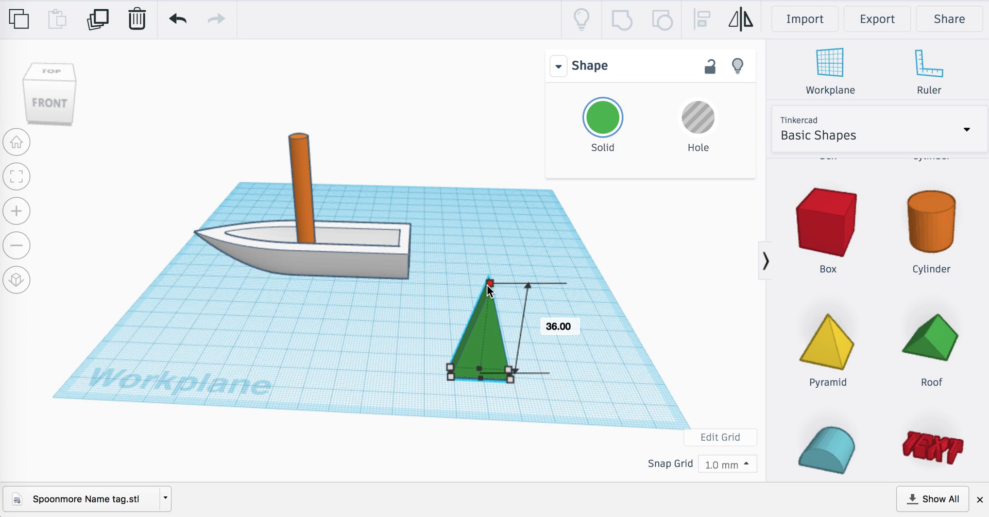
drag(490, 282, 491, 285)
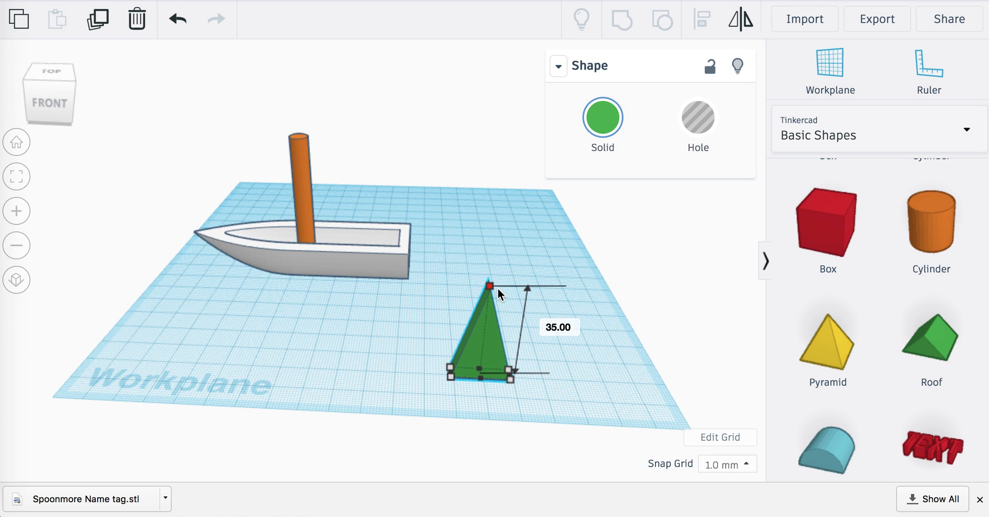
Rotate the sail onto its side, lift it 20 mm and move it toward the mast
drag(489, 285, 489, 282)
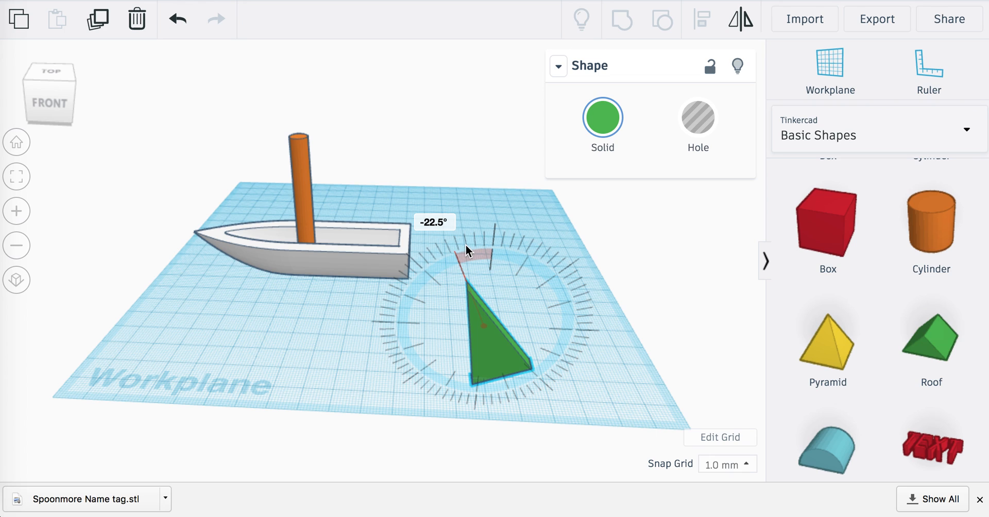
mouse_move(474, 252)
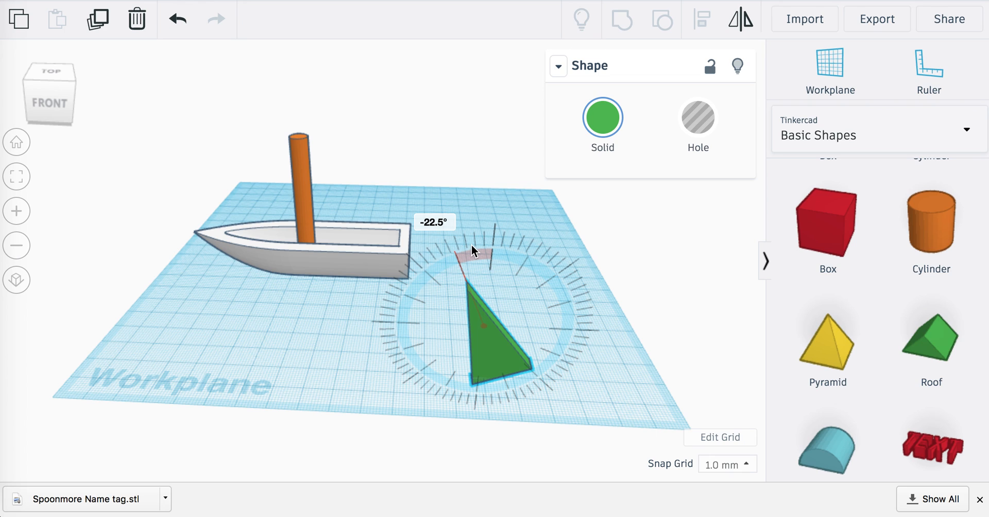
drag(472, 251, 574, 330)
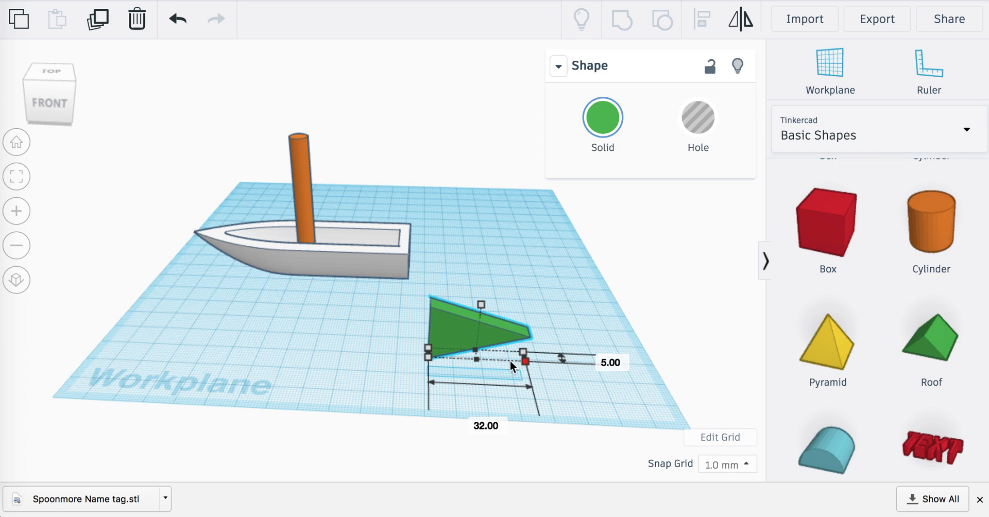
drag(524, 362, 502, 365)
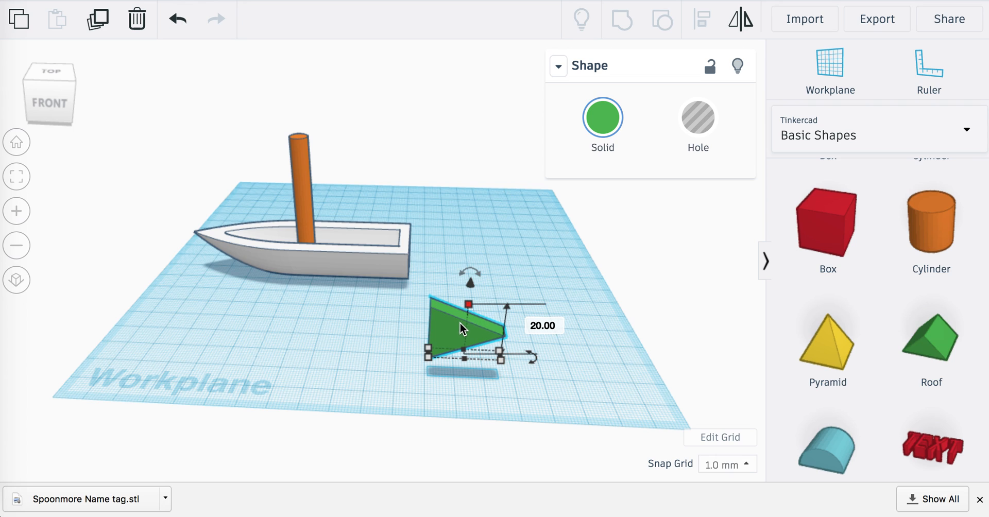
drag(464, 325, 344, 192)
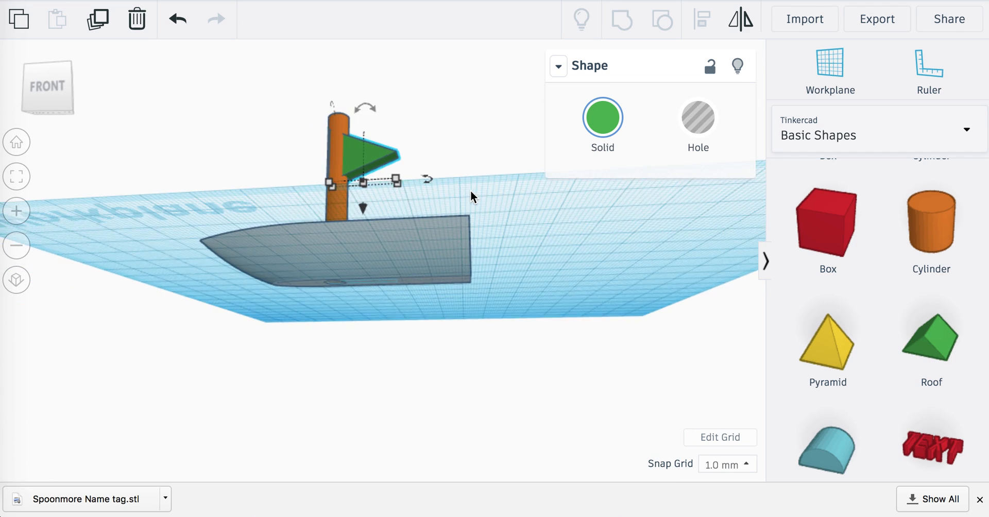
From the front view, stretch the sail to about 44 mm tall along the mast
drag(470, 196, 514, 237)
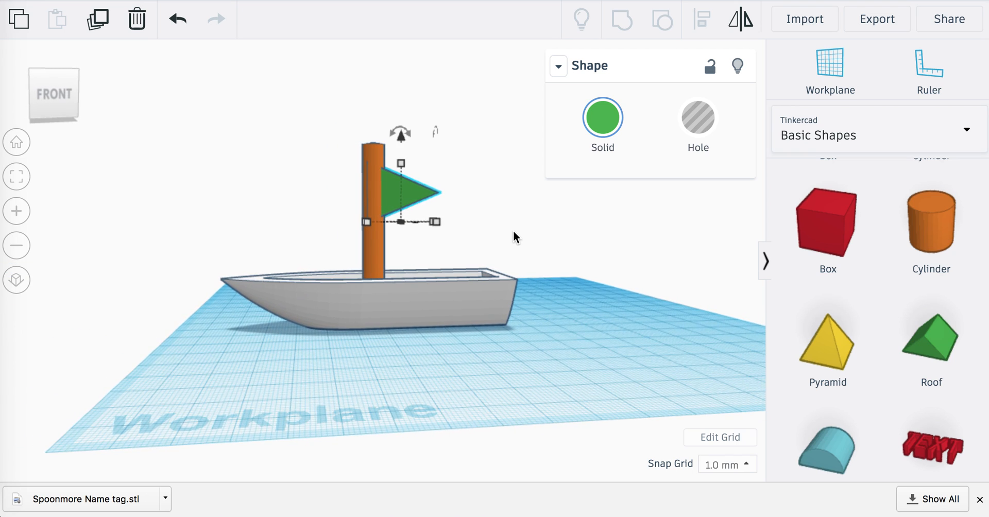
mouse_move(394, 225)
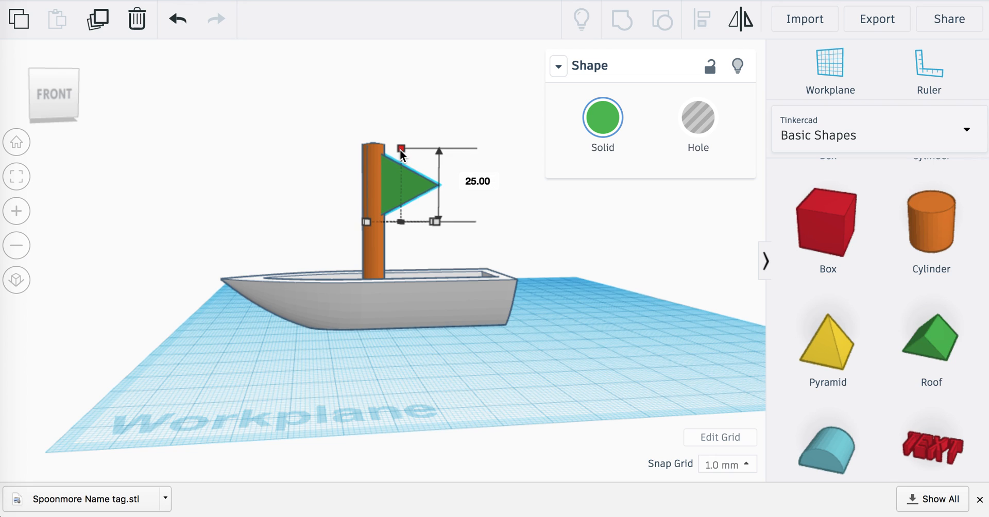
drag(400, 149, 400, 139)
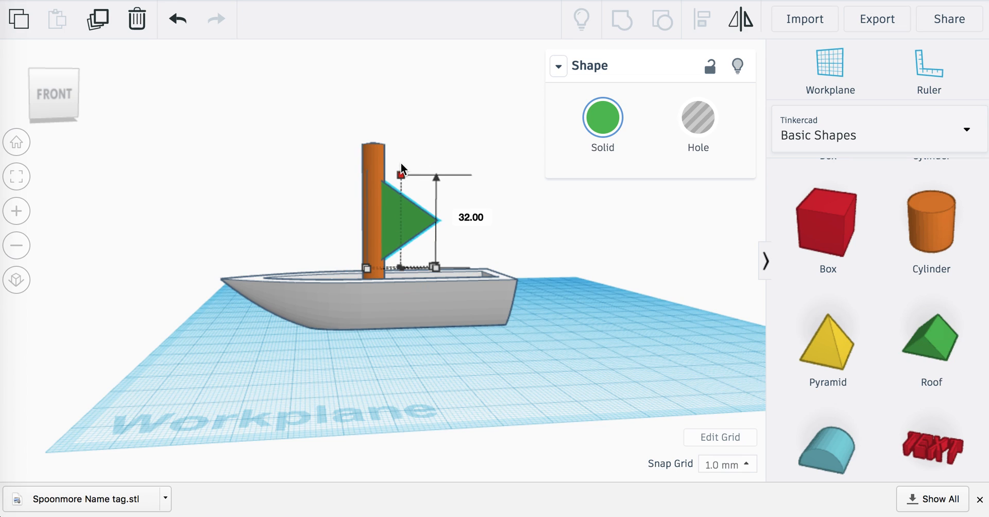
drag(400, 178, 400, 142)
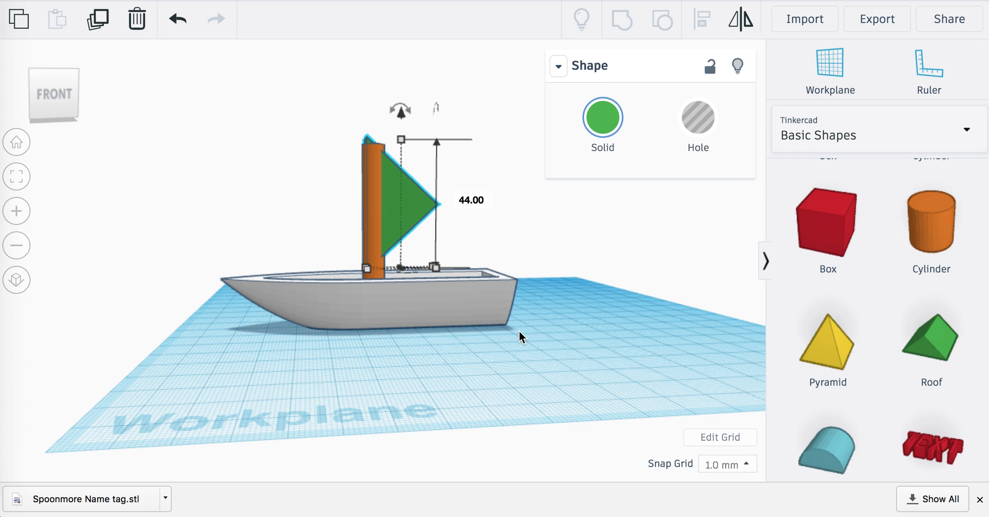
click(570, 335)
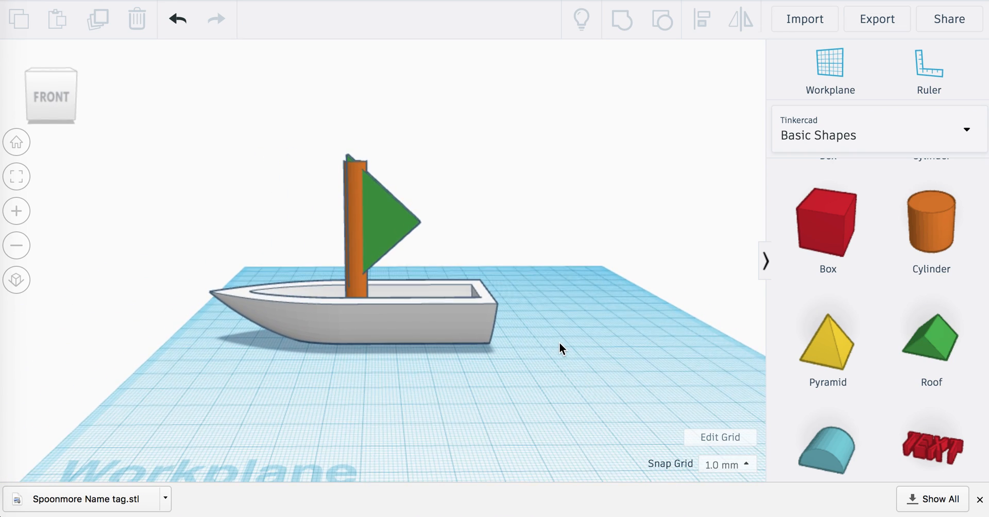
mouse_move(780, 302)
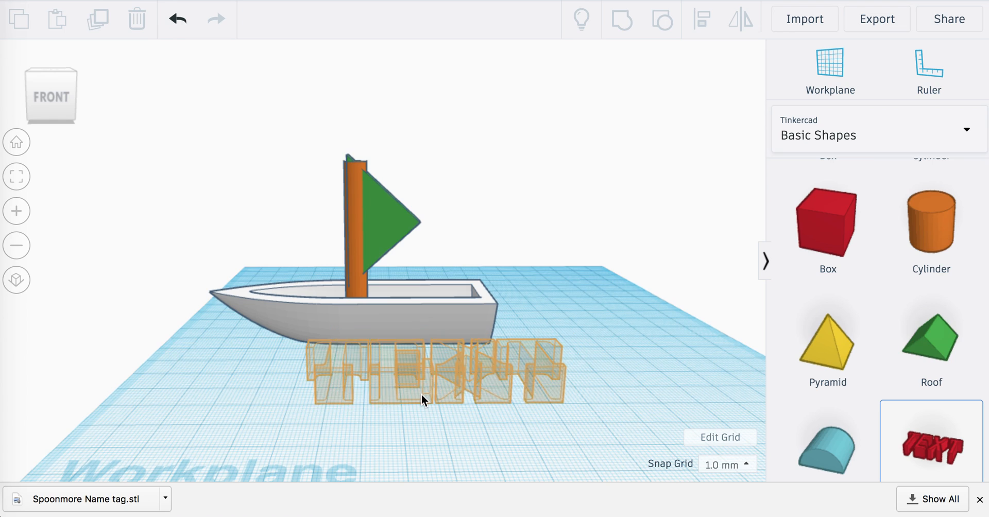
Add a Text shape reading 'Sister Sail' on the workplane and give it the Serif font
click(423, 378)
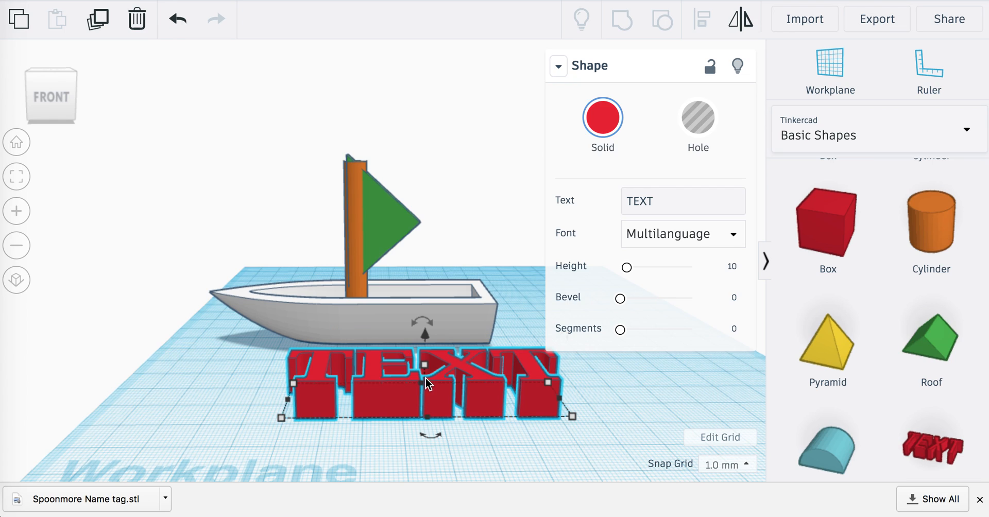
click(682, 201)
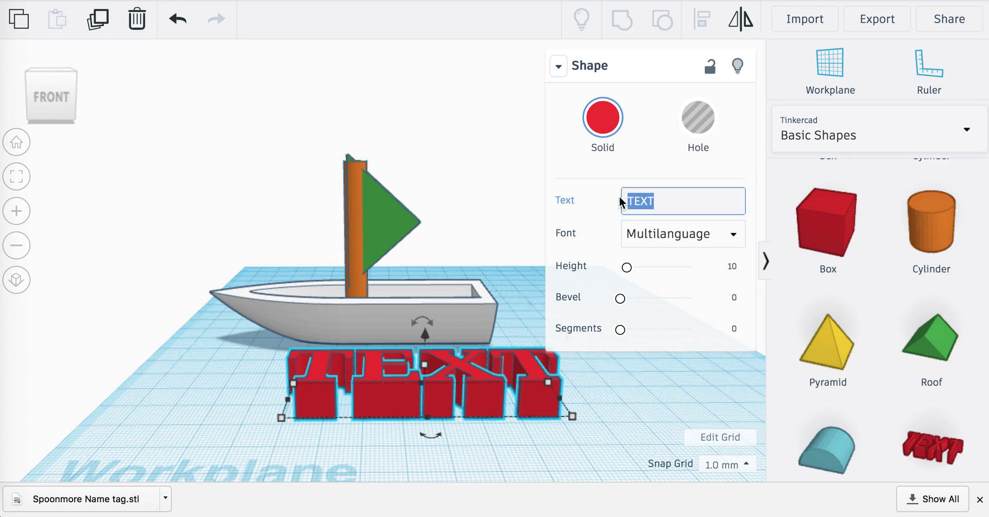
text(Sis)
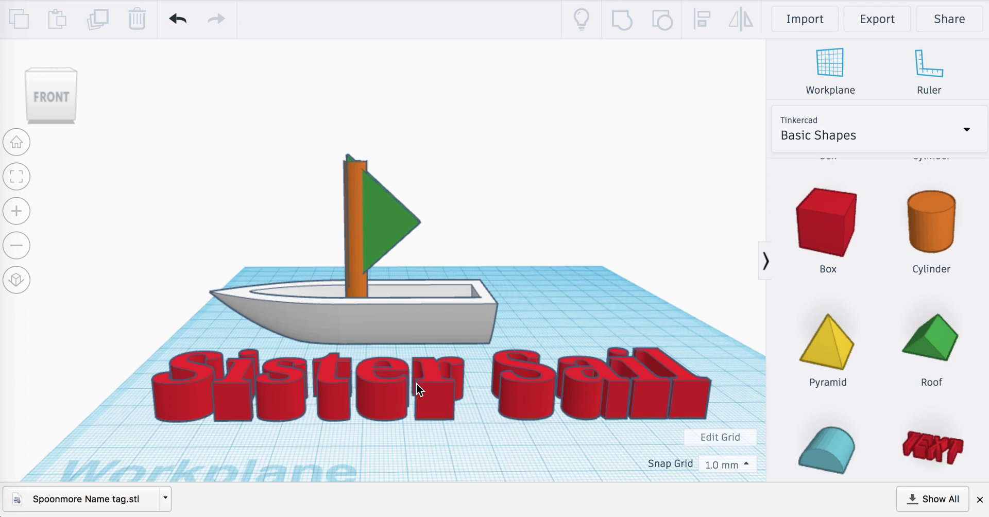
click(417, 388)
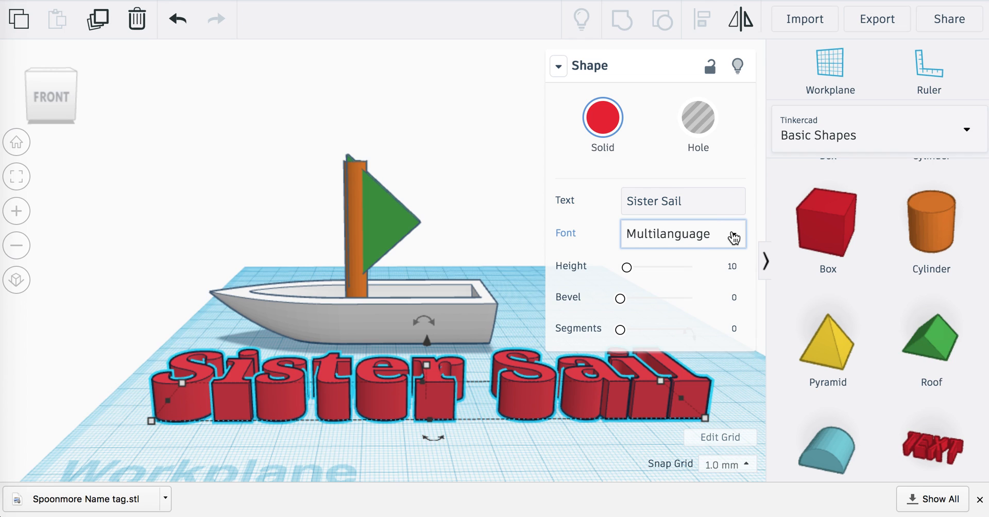
click(682, 234)
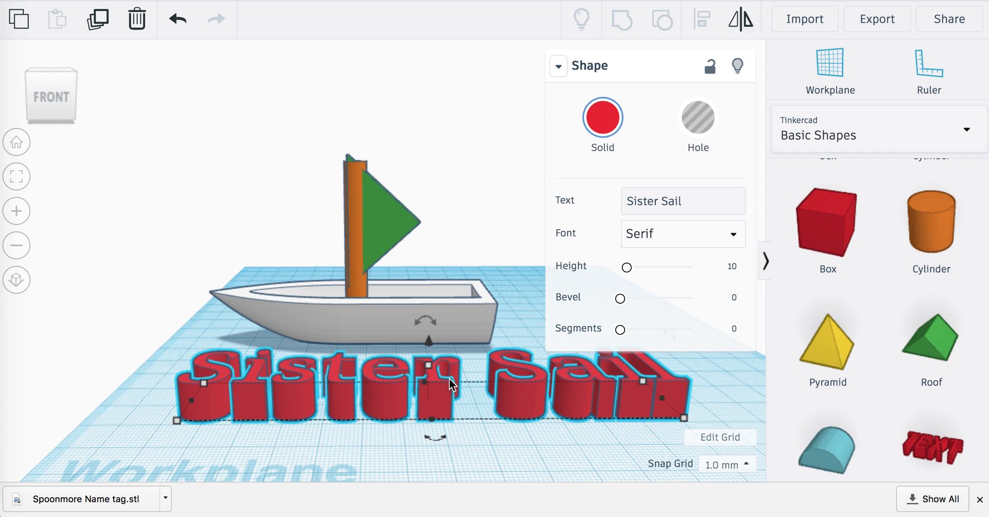
mouse_move(264, 398)
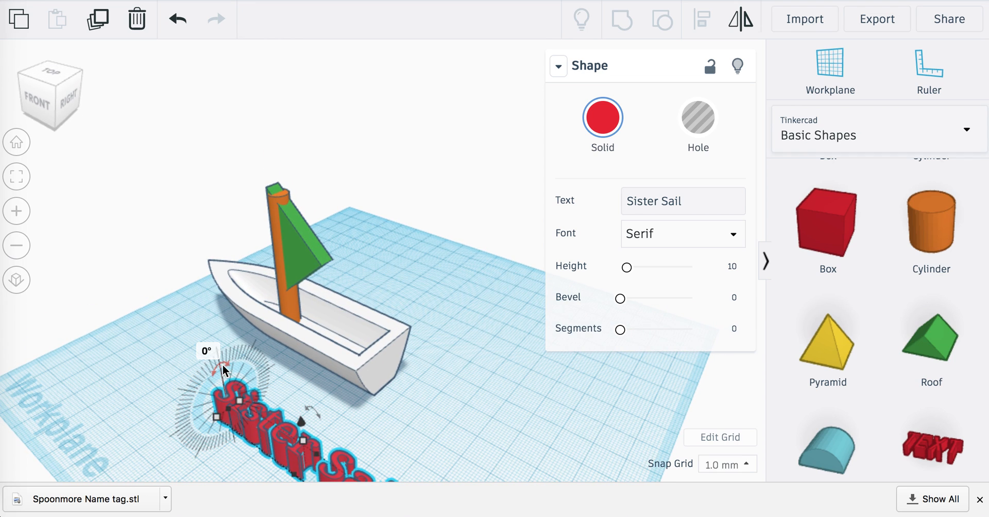
Rotate the 'Sister Sail' text to stand upright in front of the hull
drag(224, 369, 205, 417)
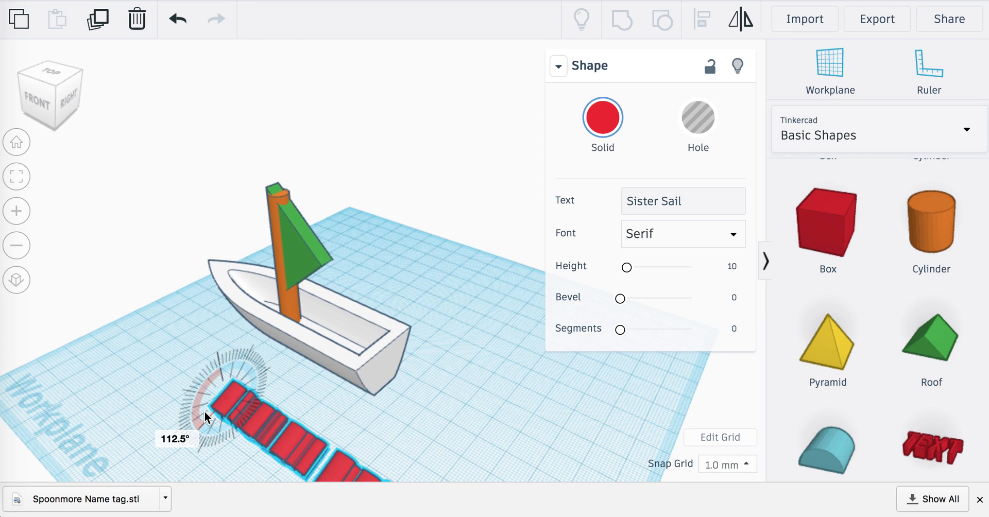
drag(208, 416, 221, 410)
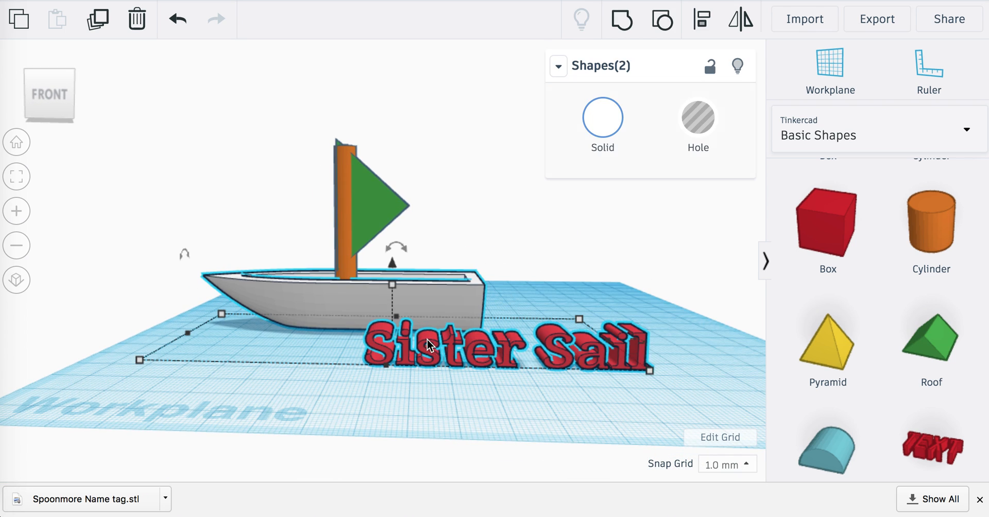
drag(428, 344, 392, 330)
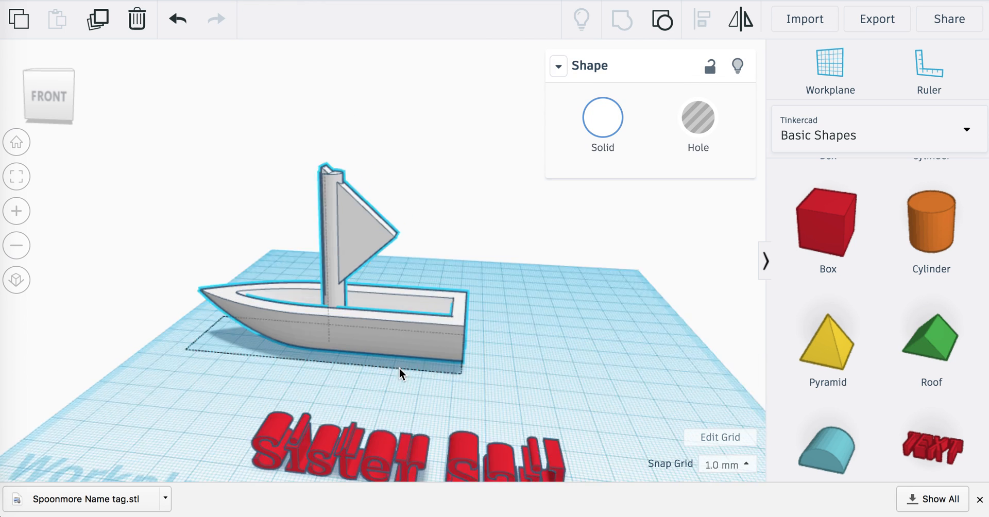
Orbit the view around the grouped hull, mast and sail
drag(398, 372, 499, 303)
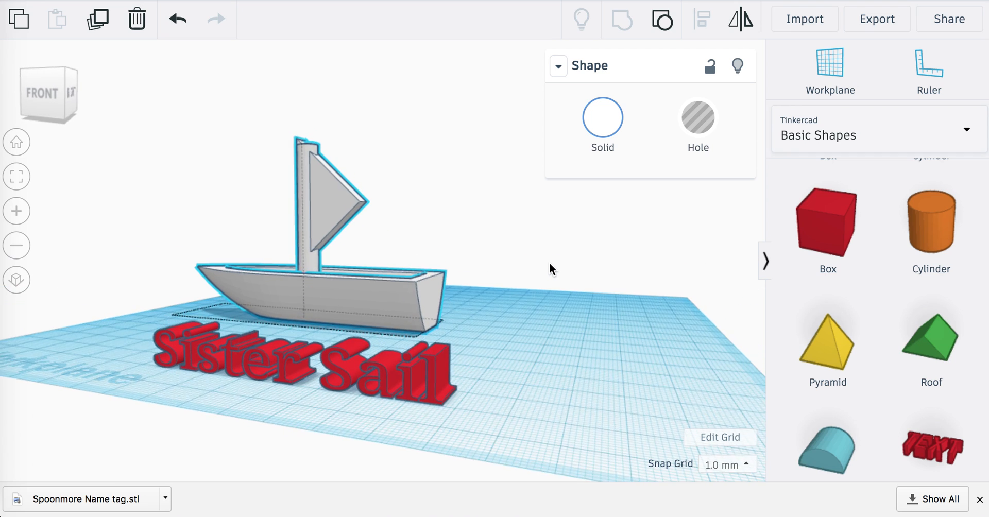
Push the 'Sister Sail' text against the hull side and make it a Hole
click(285, 360)
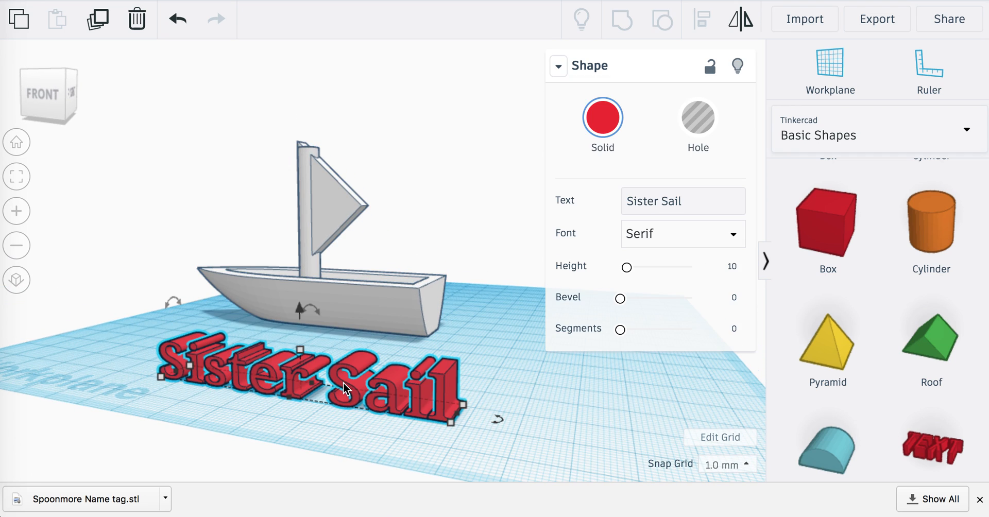
drag(345, 388, 356, 325)
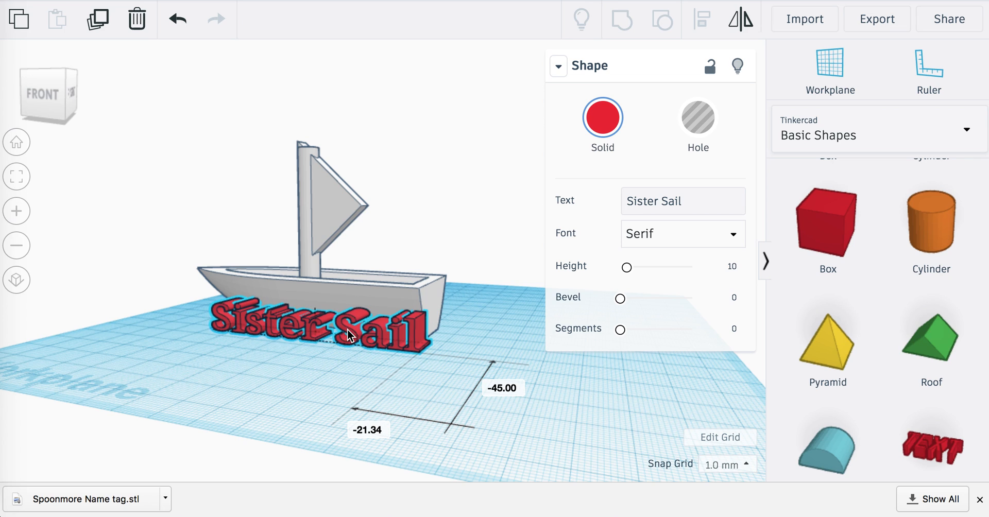
drag(351, 334, 234, 342)
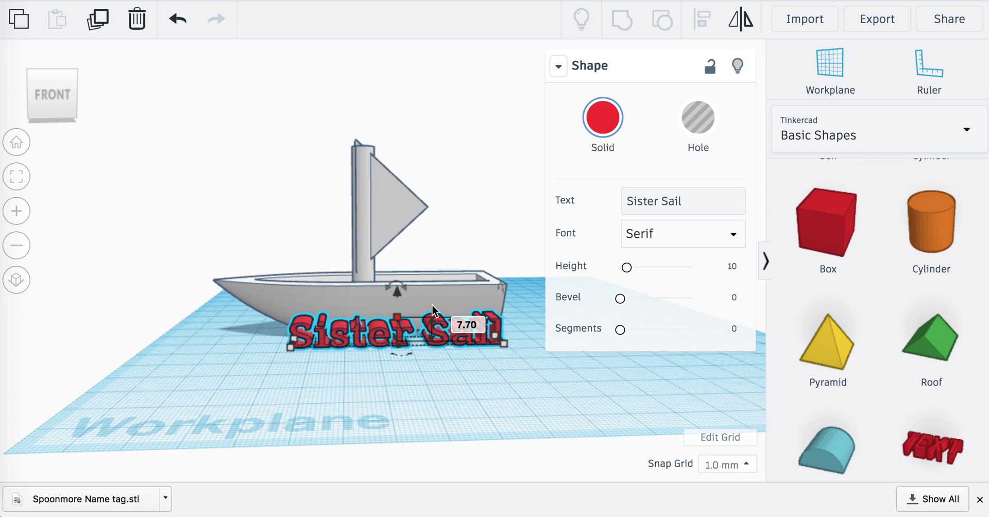
click(698, 119)
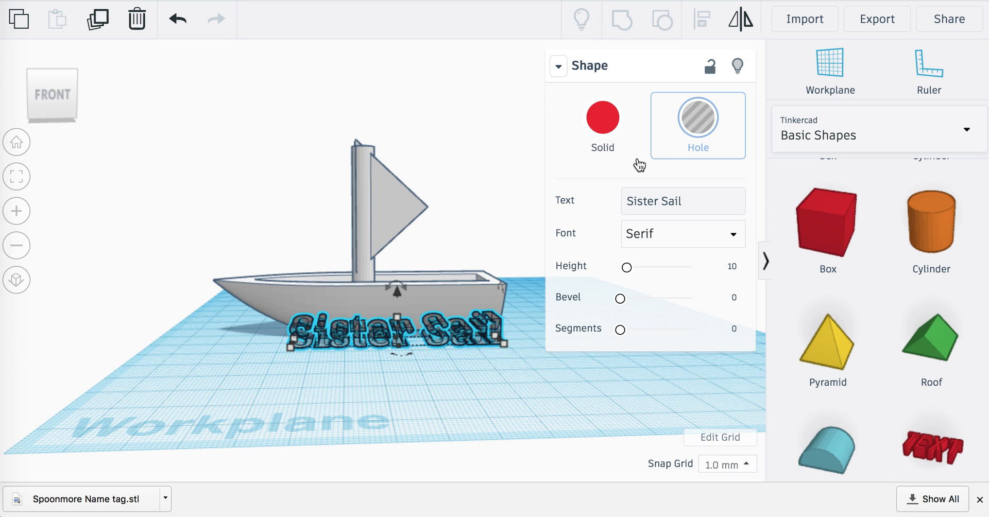
mouse_move(398, 298)
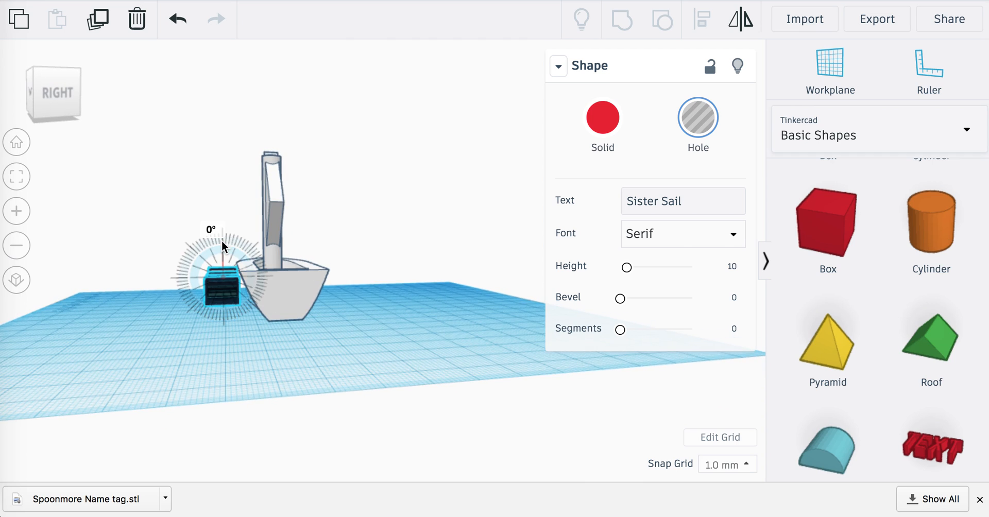
Tilt the text hole to match the slope of the hull side
drag(223, 234, 217, 252)
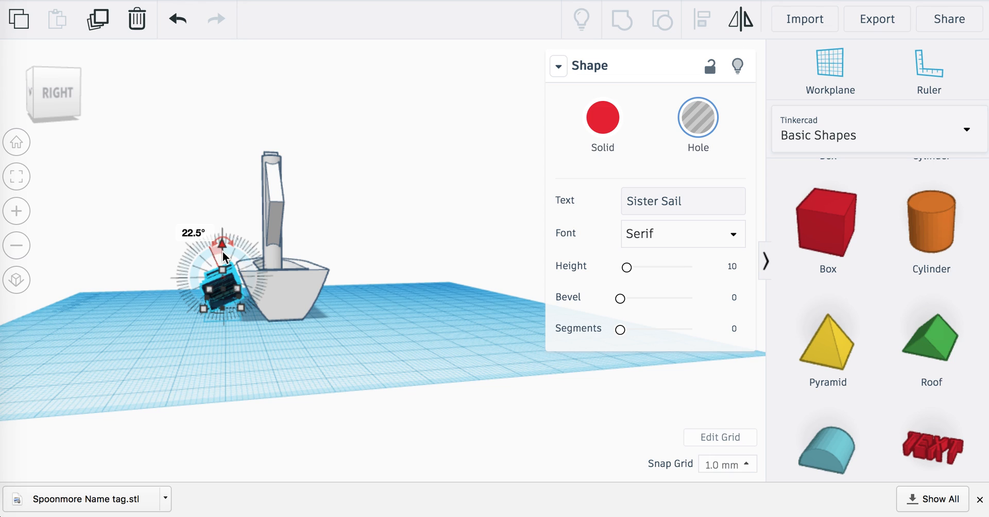
drag(223, 244, 218, 258)
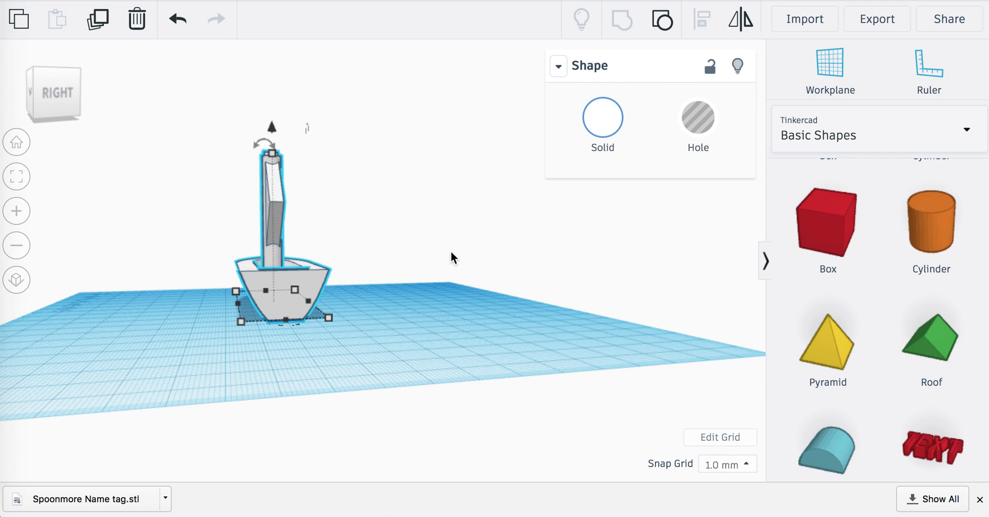
Check the engraving from underneath, return Home, and group the text hole with the boat
drag(454, 258, 574, 276)
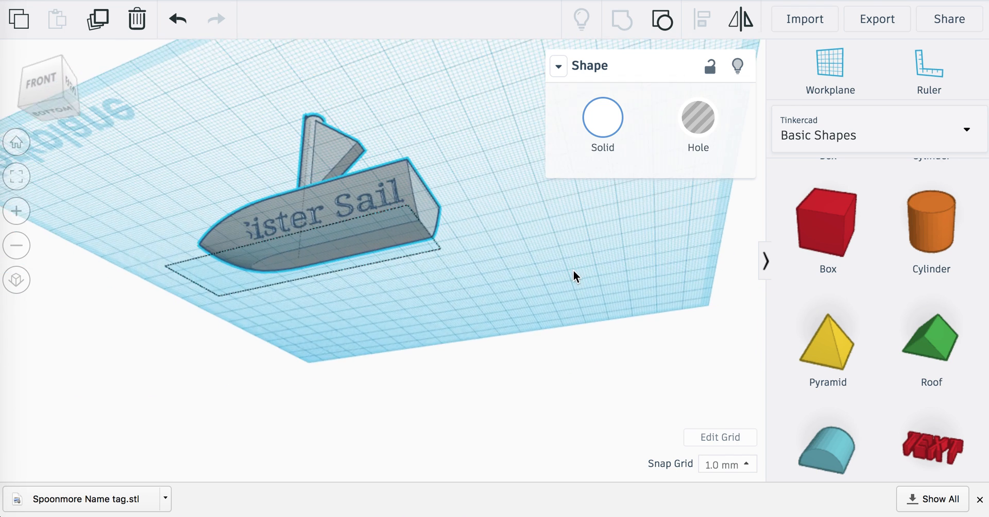
click(32, 83)
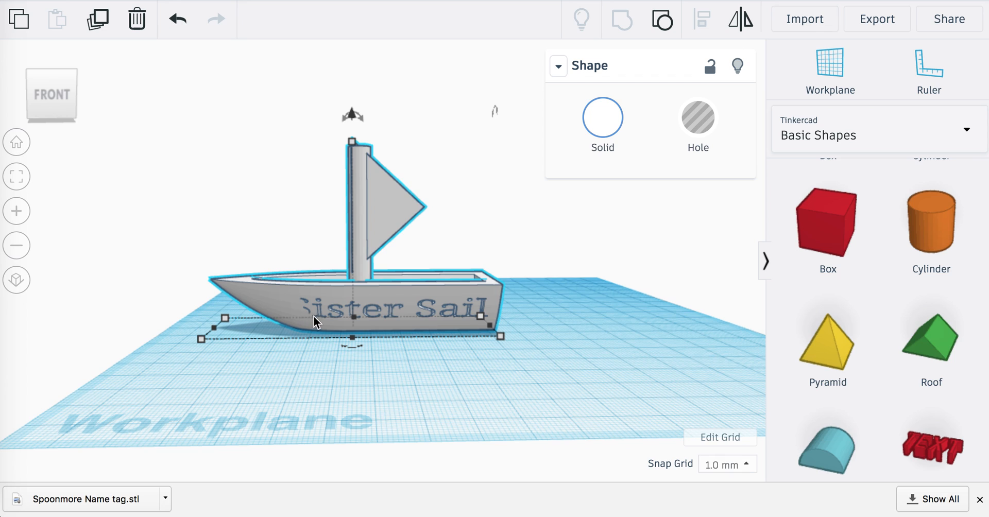
mouse_move(300, 334)
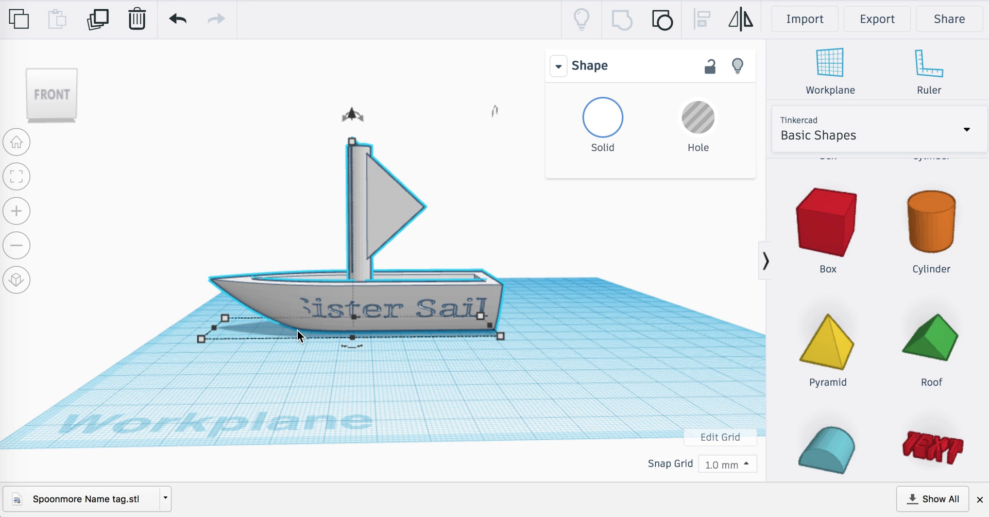
mouse_move(404, 331)
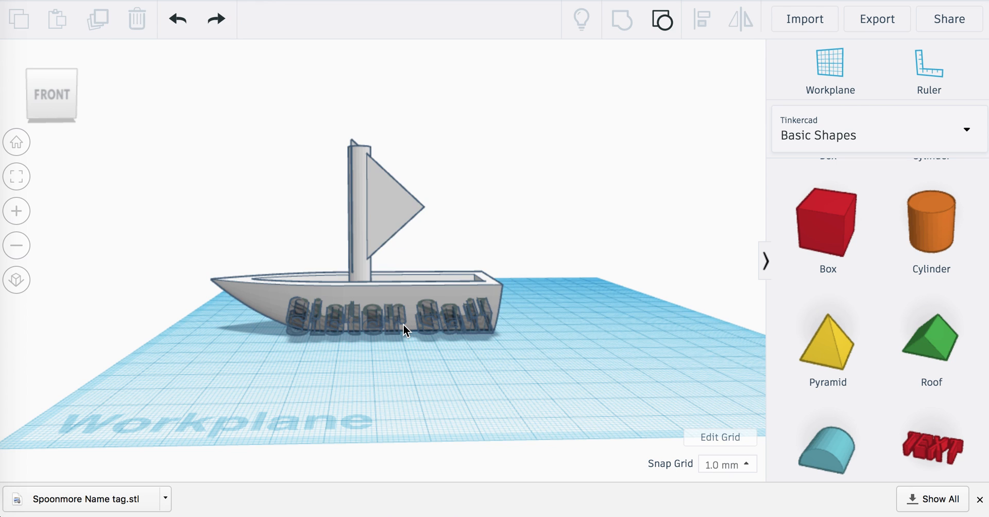
click(378, 315)
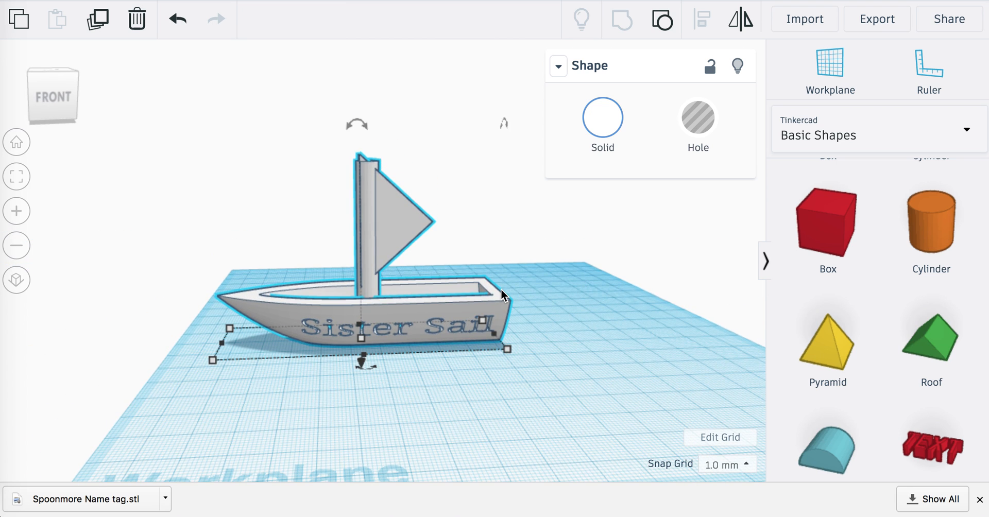
mouse_move(489, 249)
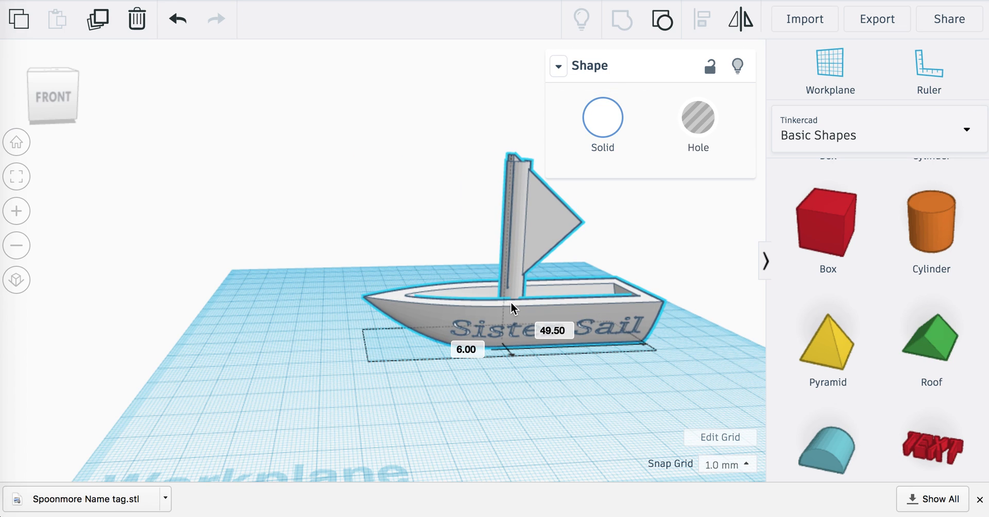
Reposition the grouped boat and export it as the file 3D Boat.stl
drag(511, 310, 435, 309)
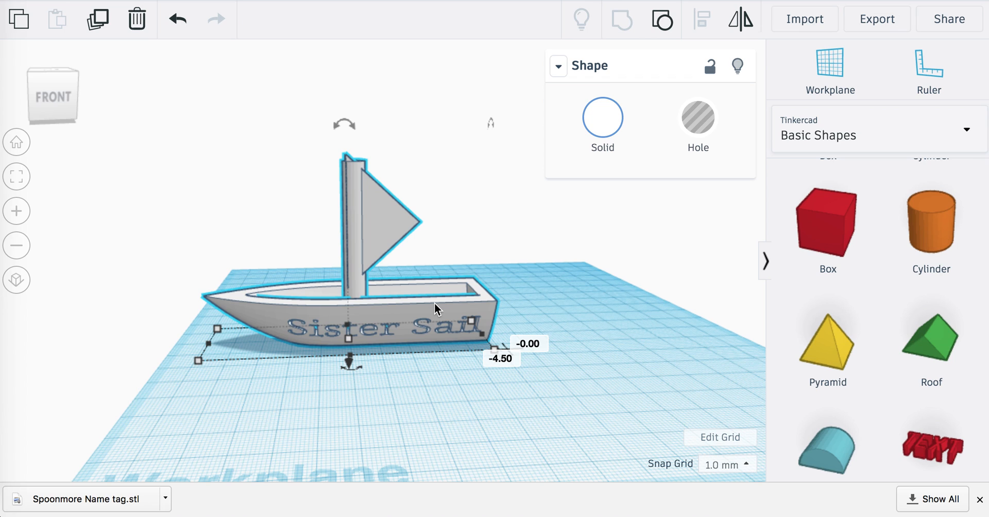
mouse_move(889, 24)
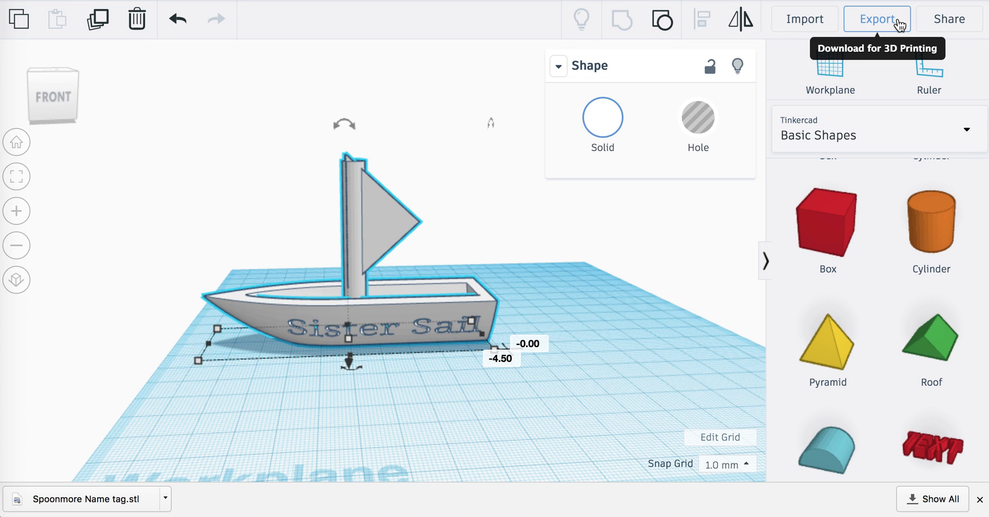
click(876, 18)
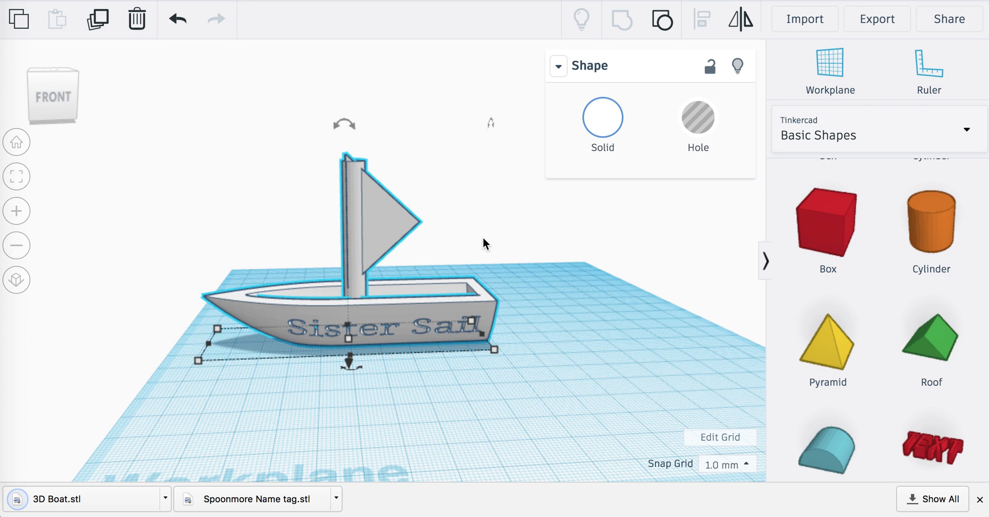
mouse_move(363, 85)
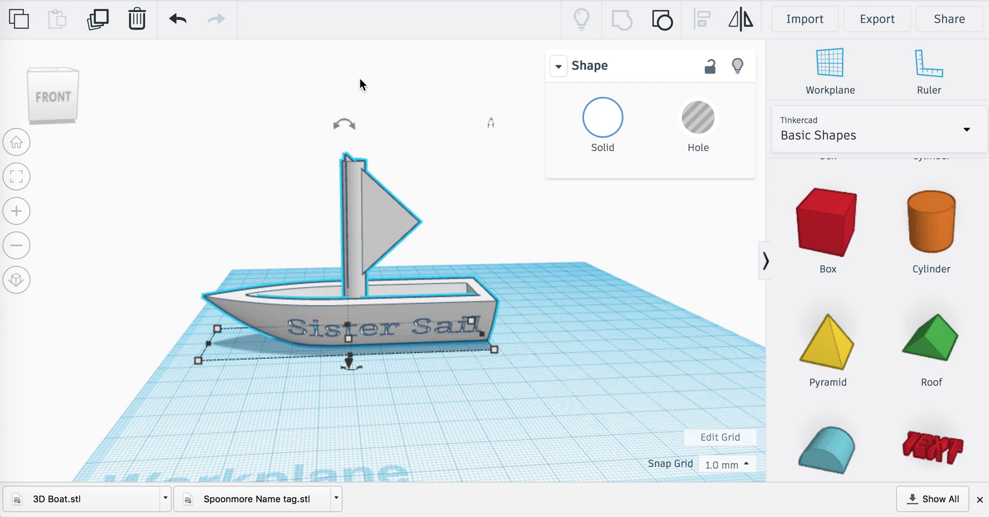